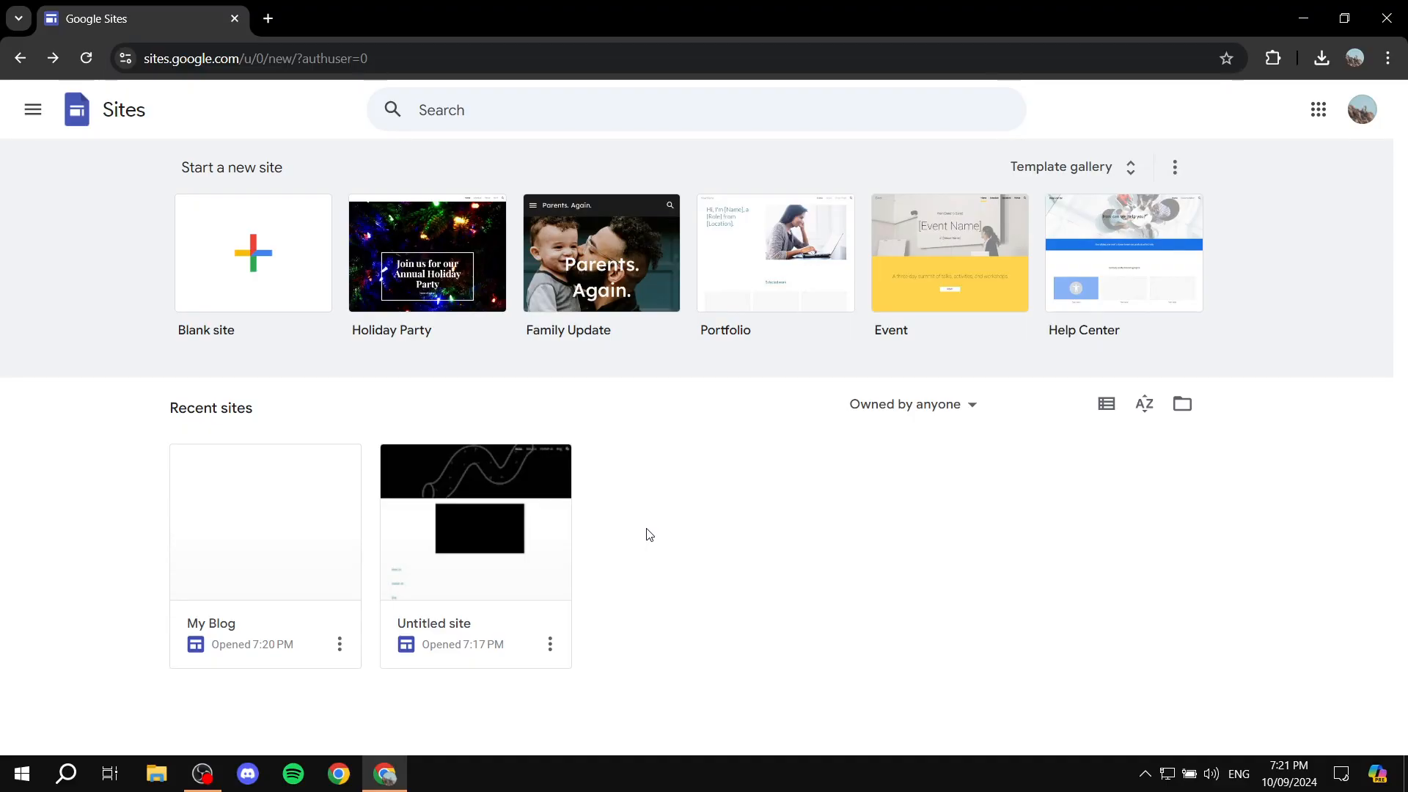
pyautogui.moveTo(247, 563)
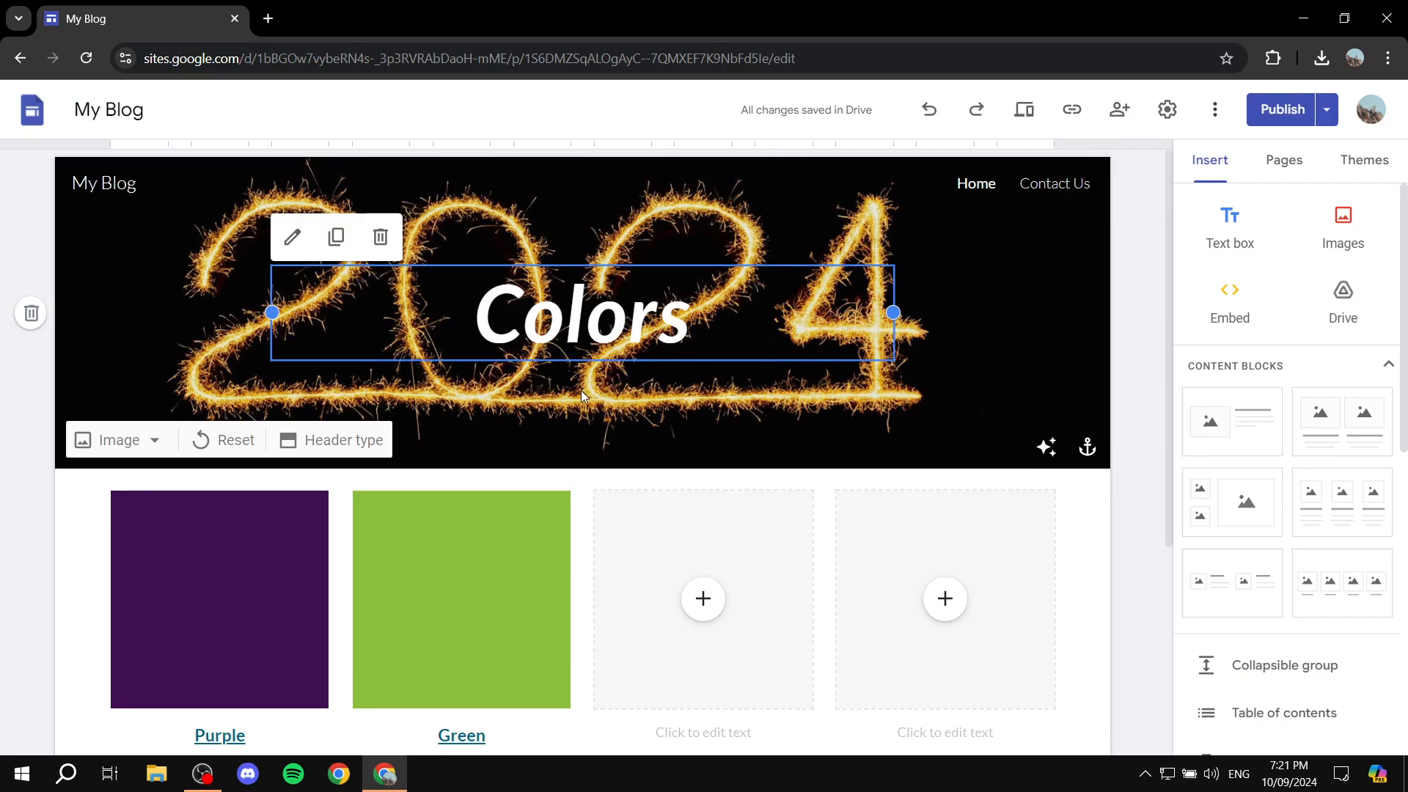
pyautogui.moveTo(909, 294)
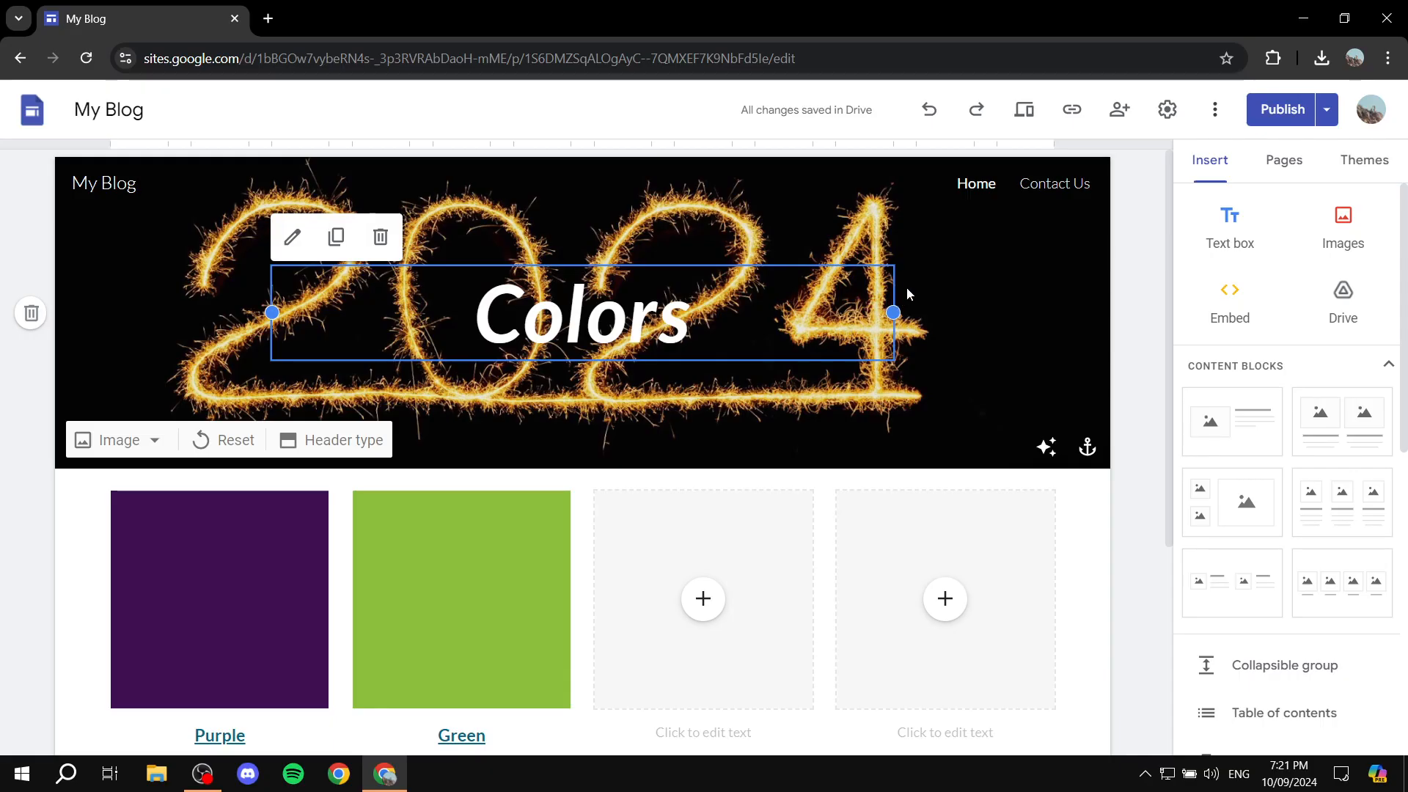
pyautogui.moveTo(919, 285)
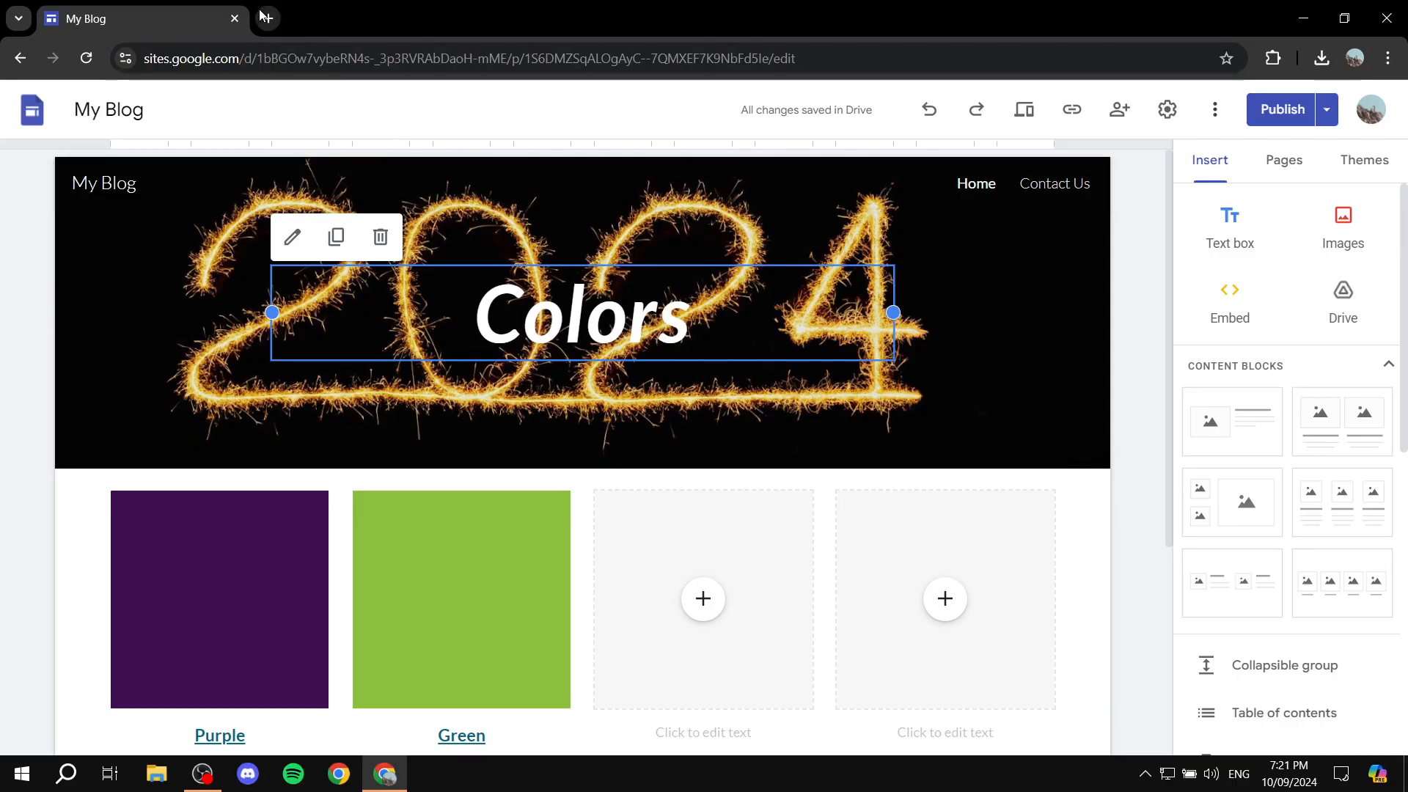
# Load canva.com in a new browser tab, keeping the My Blog site open
pyautogui.click(264, 18)
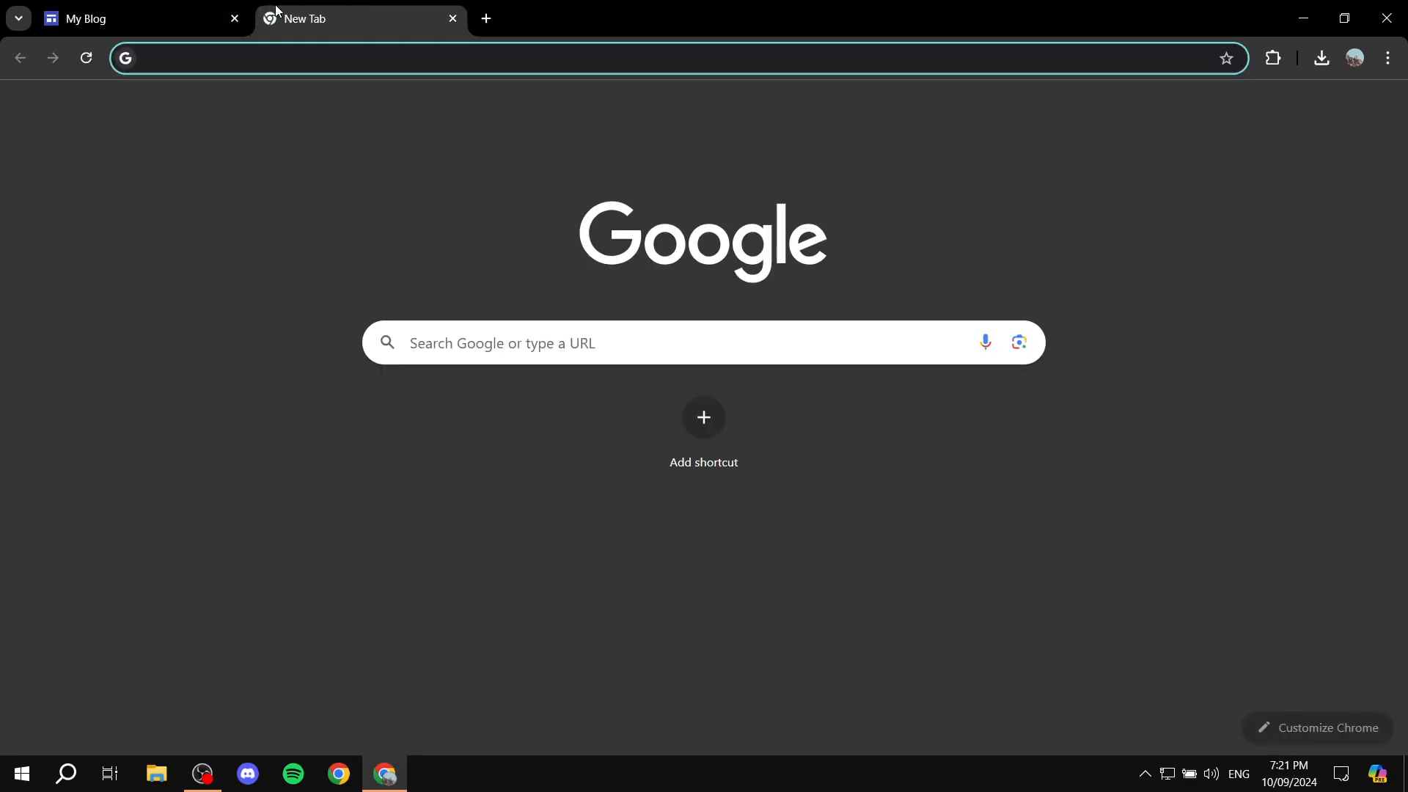
pyautogui.write('canva.com')
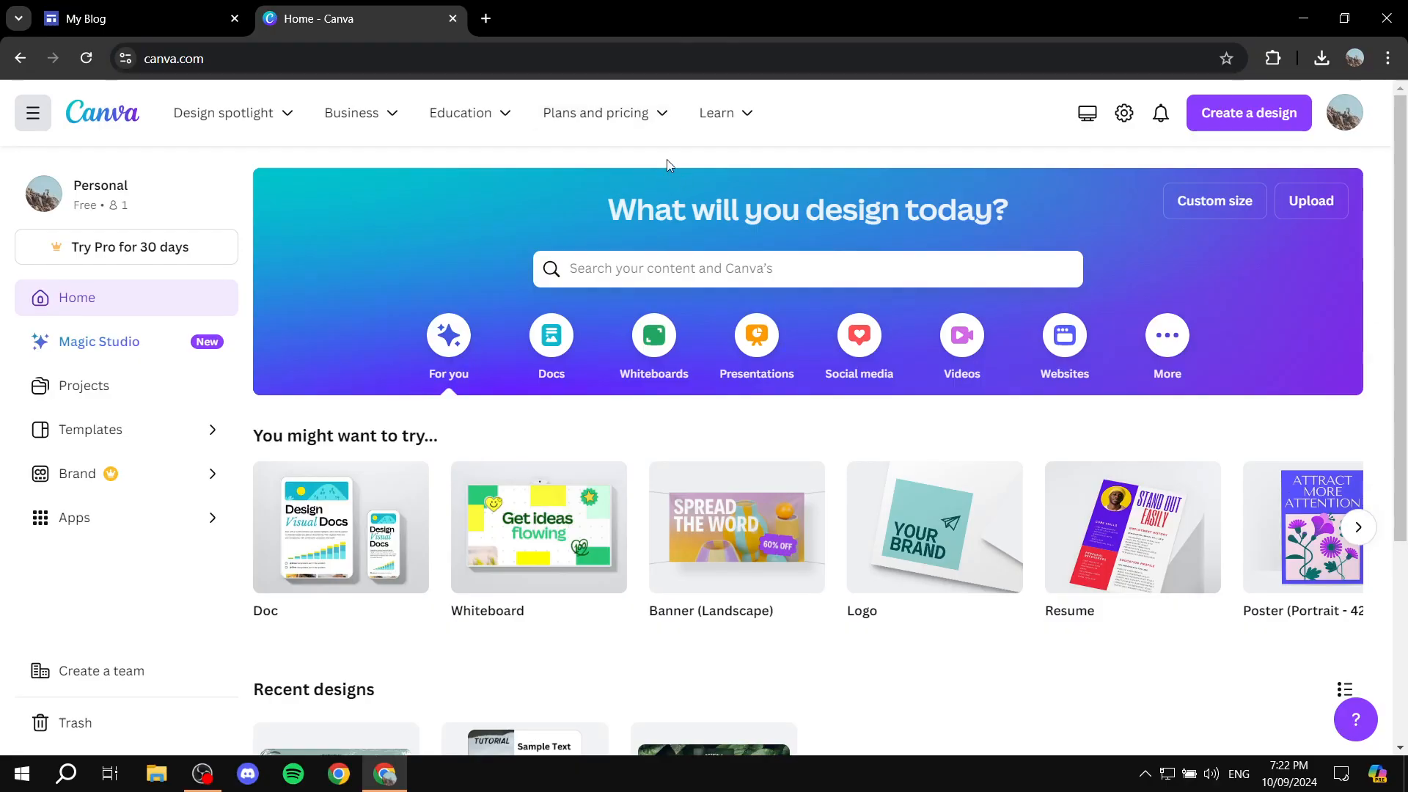
pyautogui.click(88, 19)
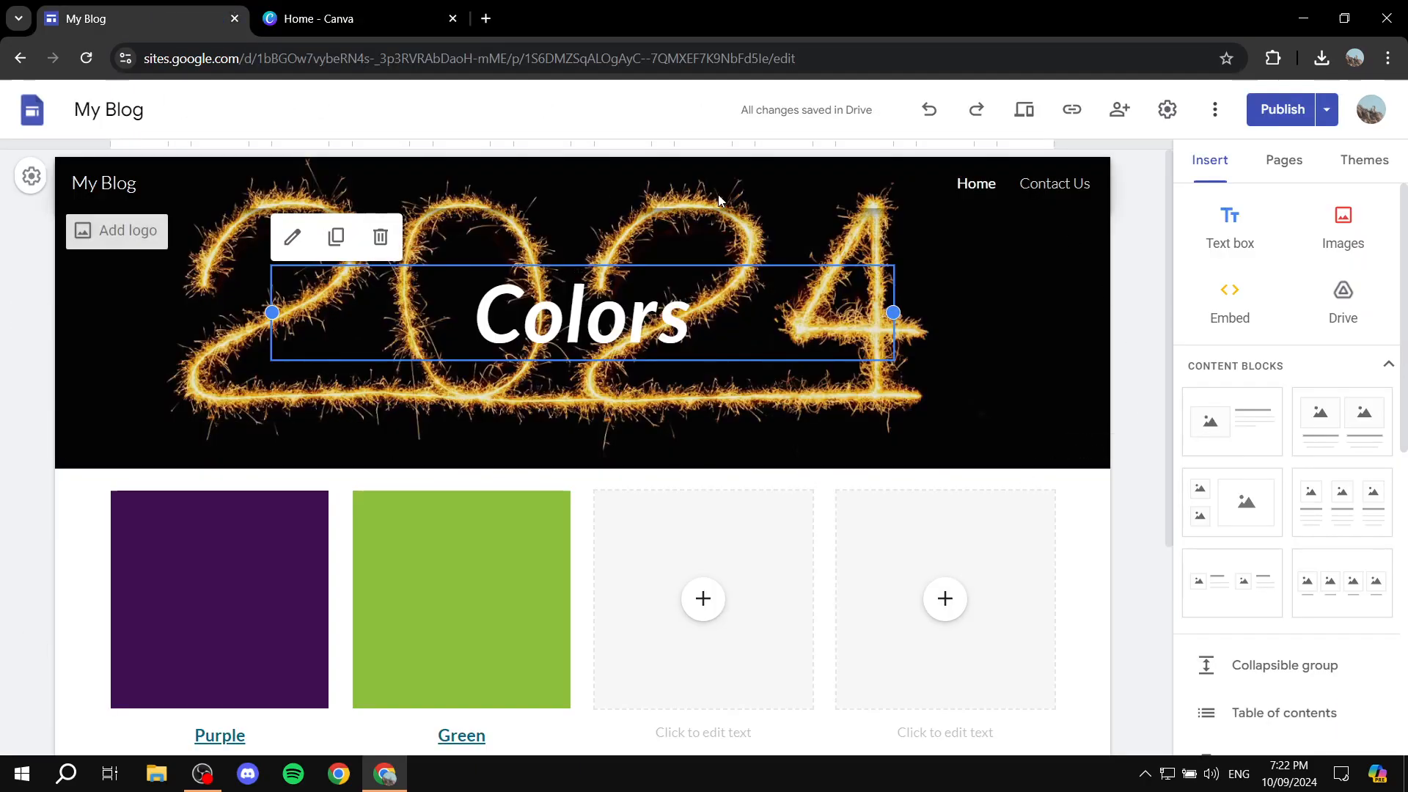
pyautogui.moveTo(651, 205)
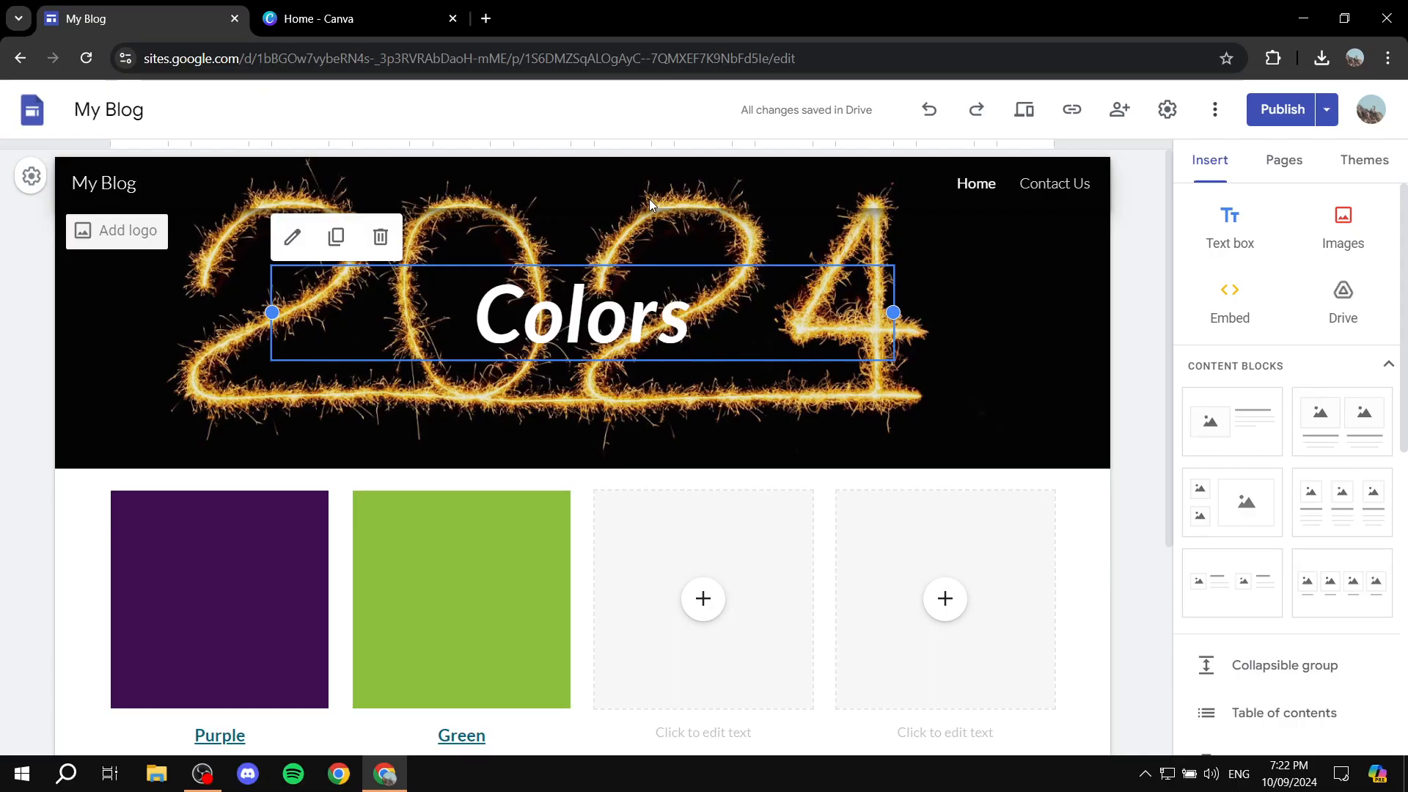
pyautogui.click(337, 19)
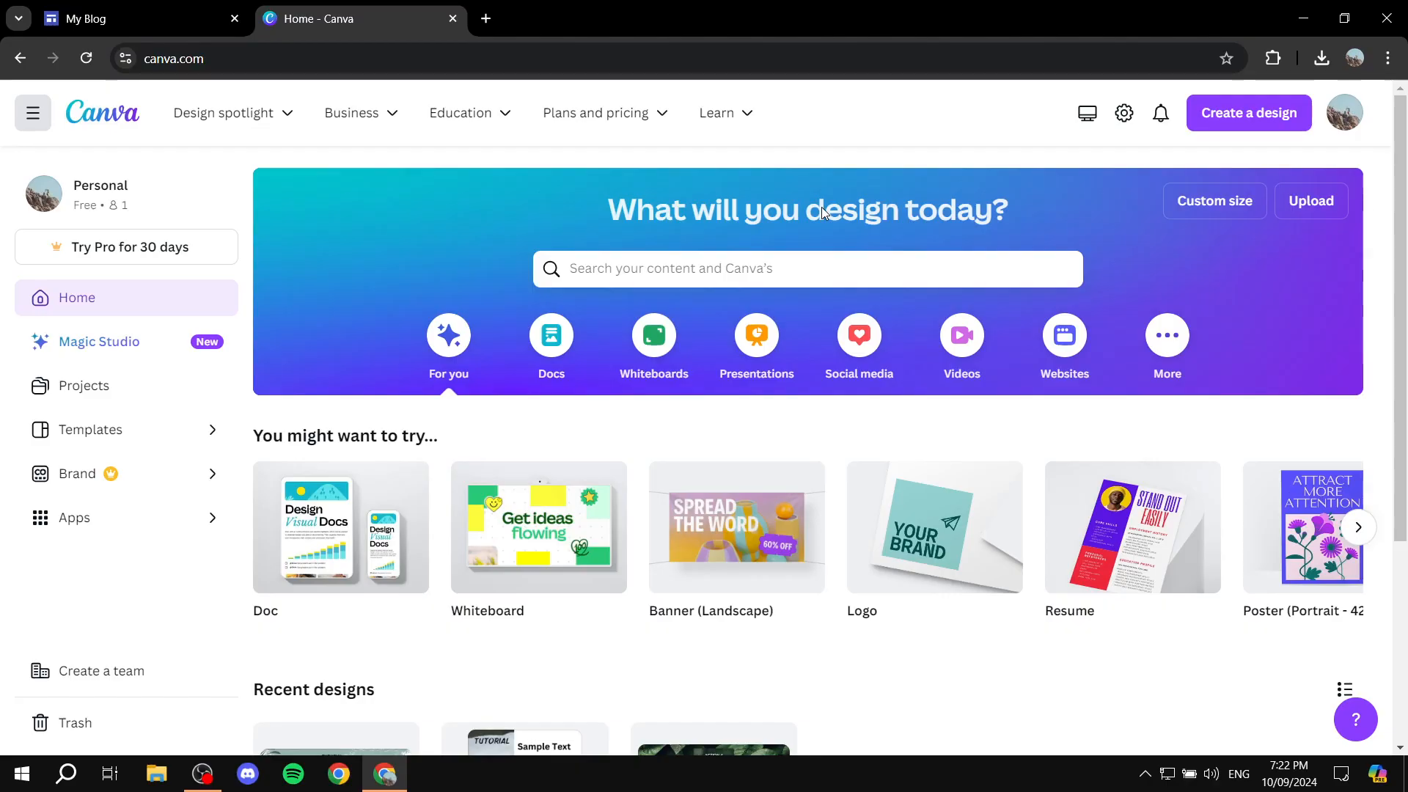
pyautogui.moveTo(388, 7)
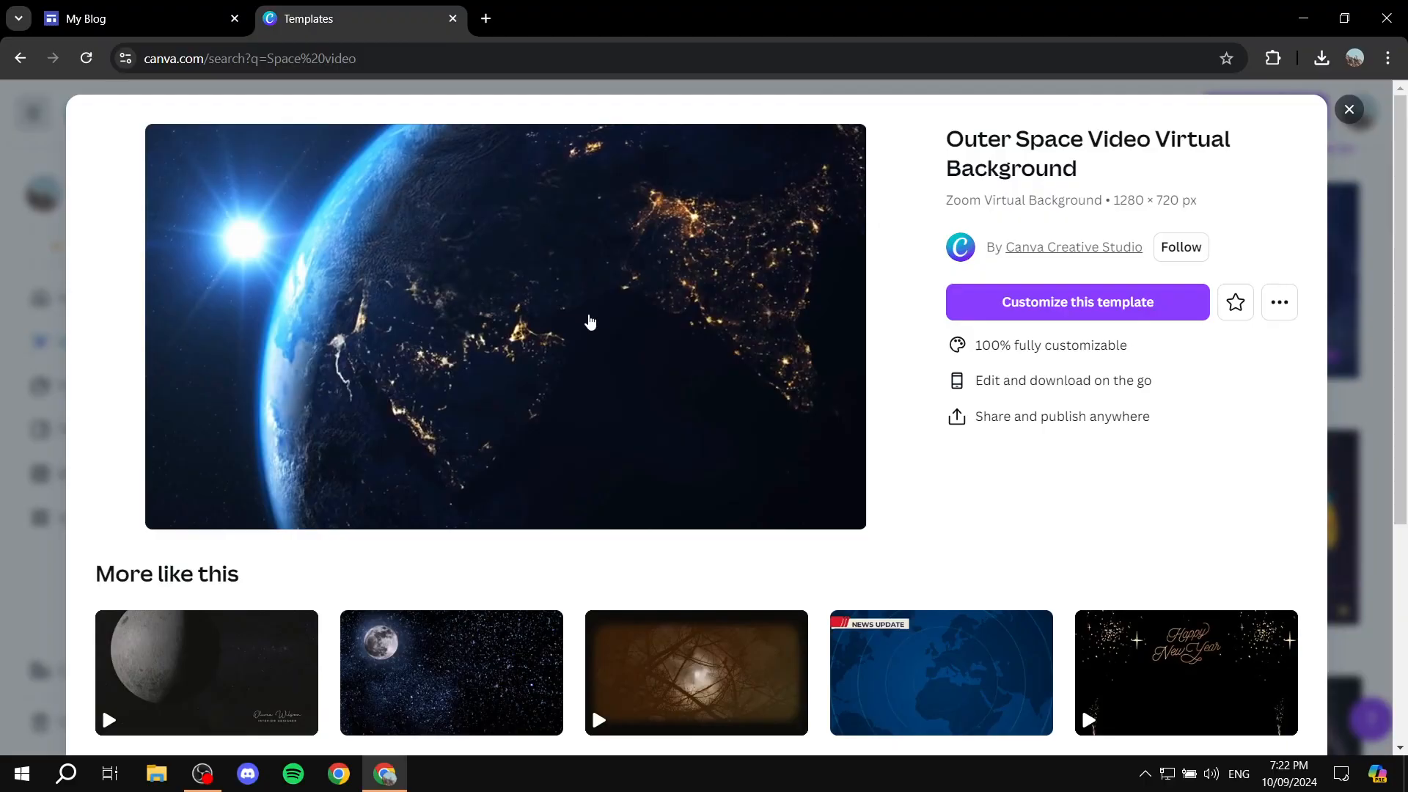
pyautogui.moveTo(1077, 303)
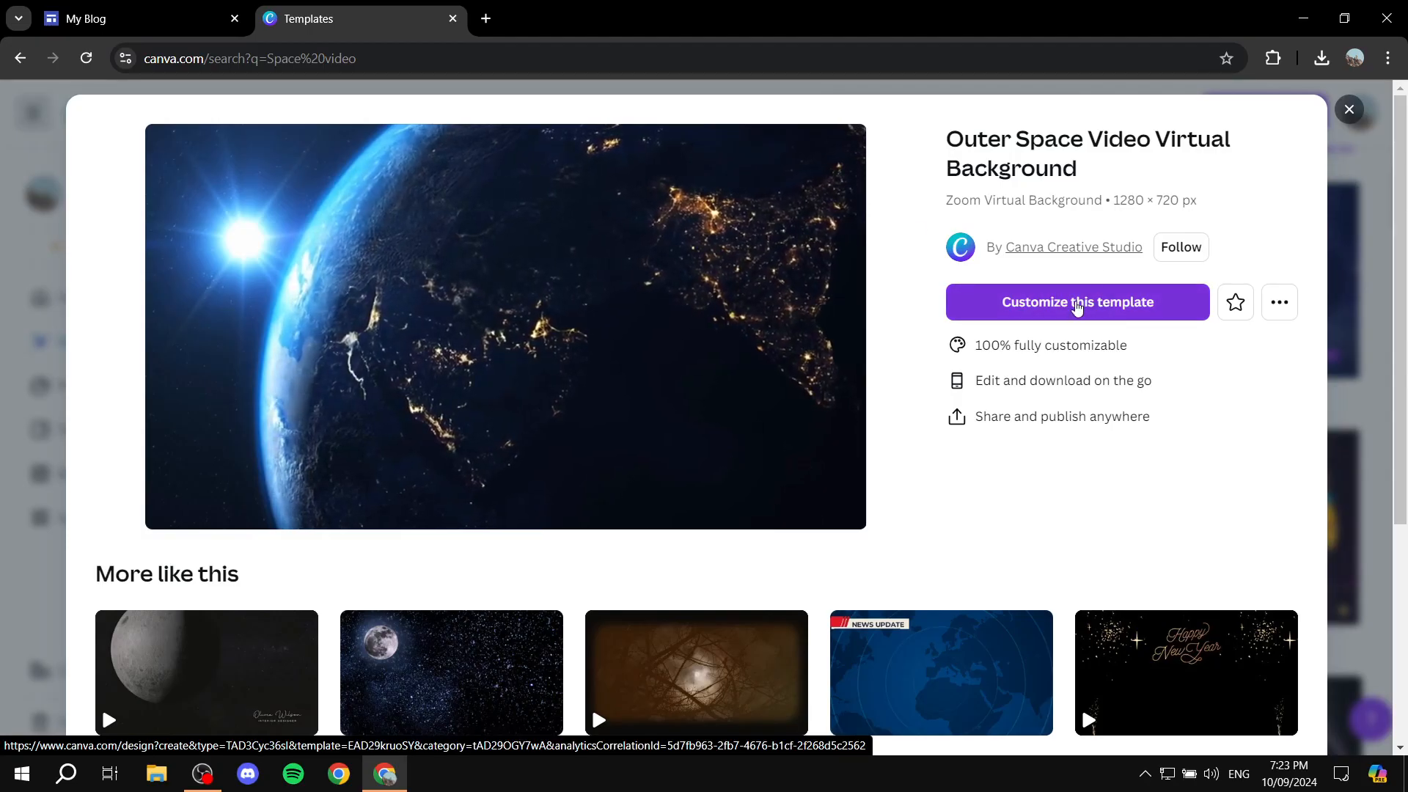
pyautogui.moveTo(723, 272)
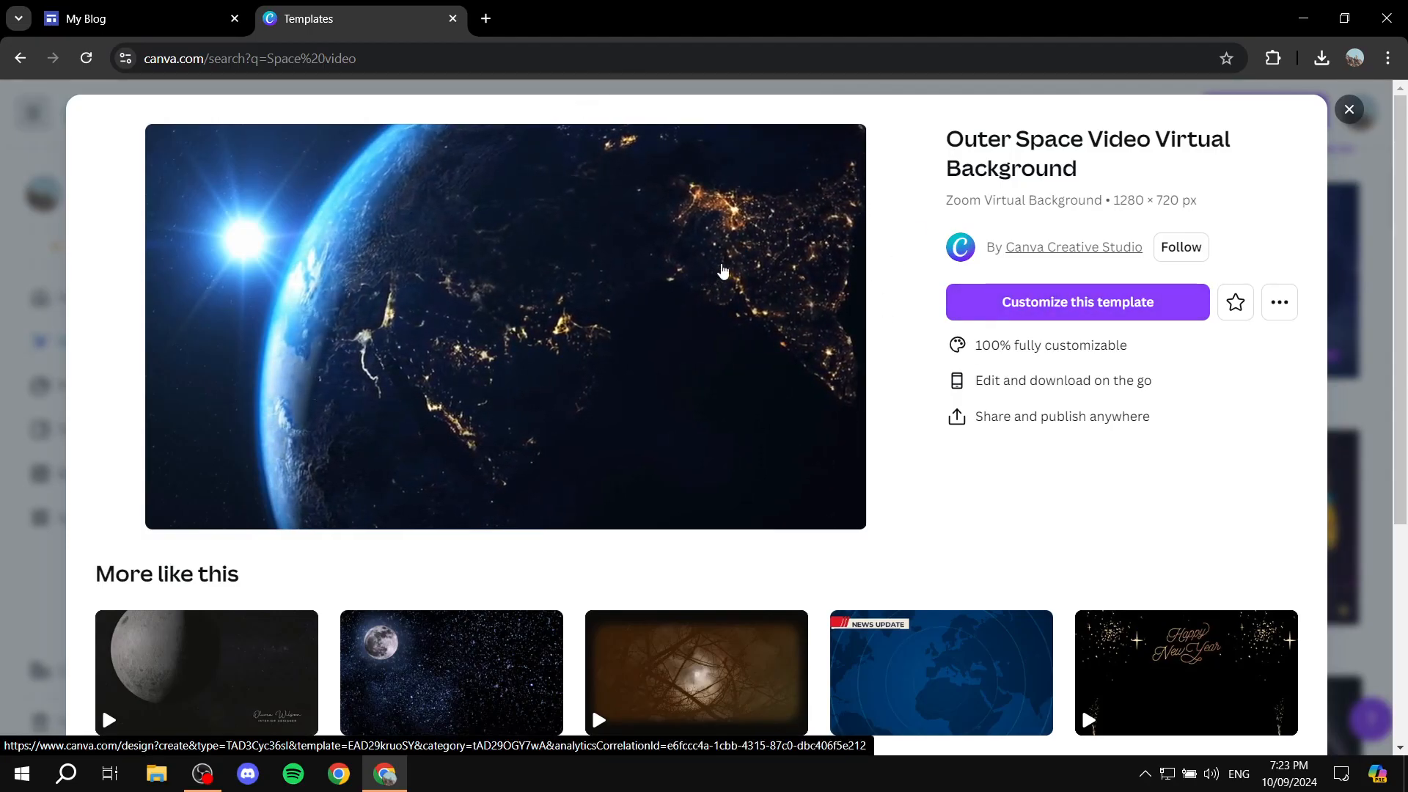
# Customize the space template and trim its Earth video from 16 to 3.1 seconds
pyautogui.click(1077, 302)
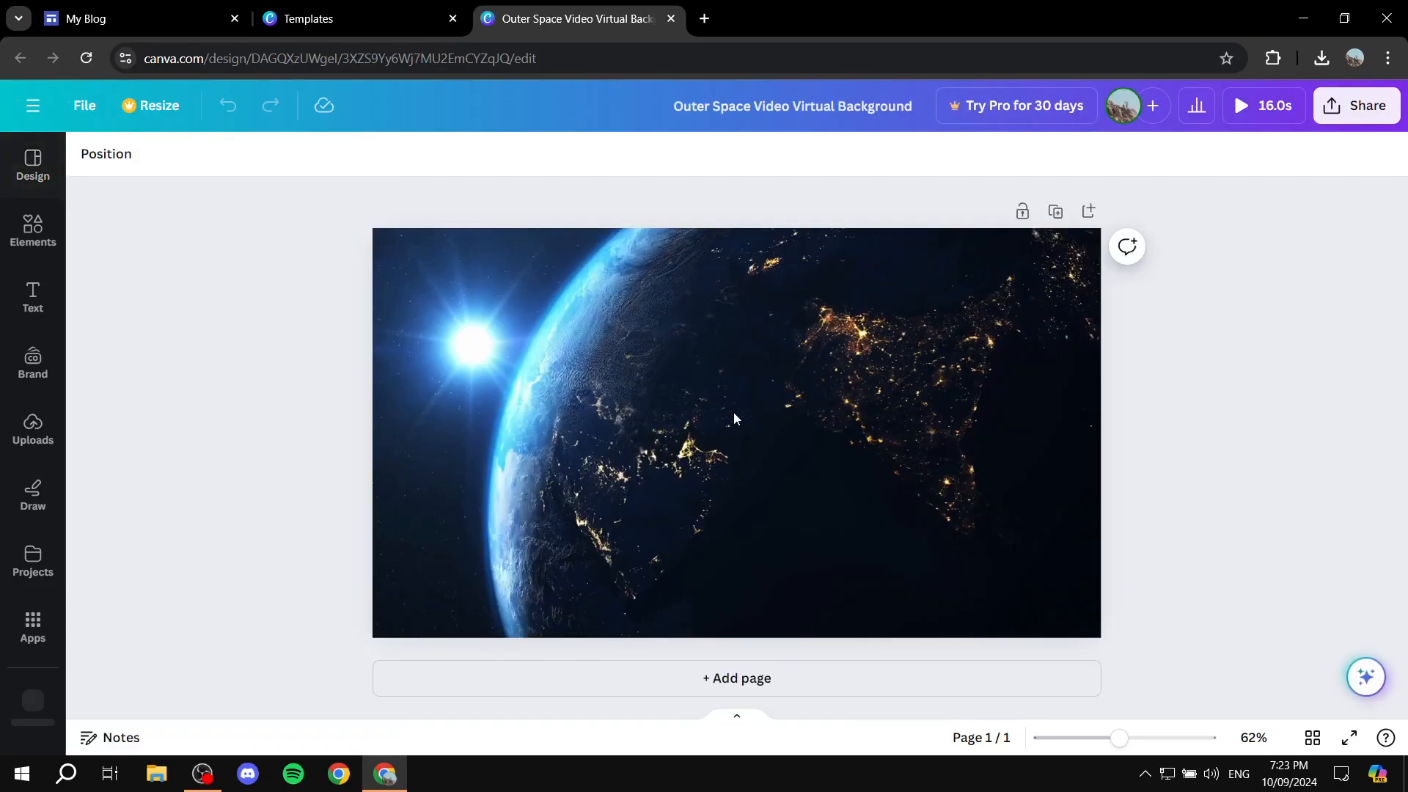
pyautogui.click(735, 418)
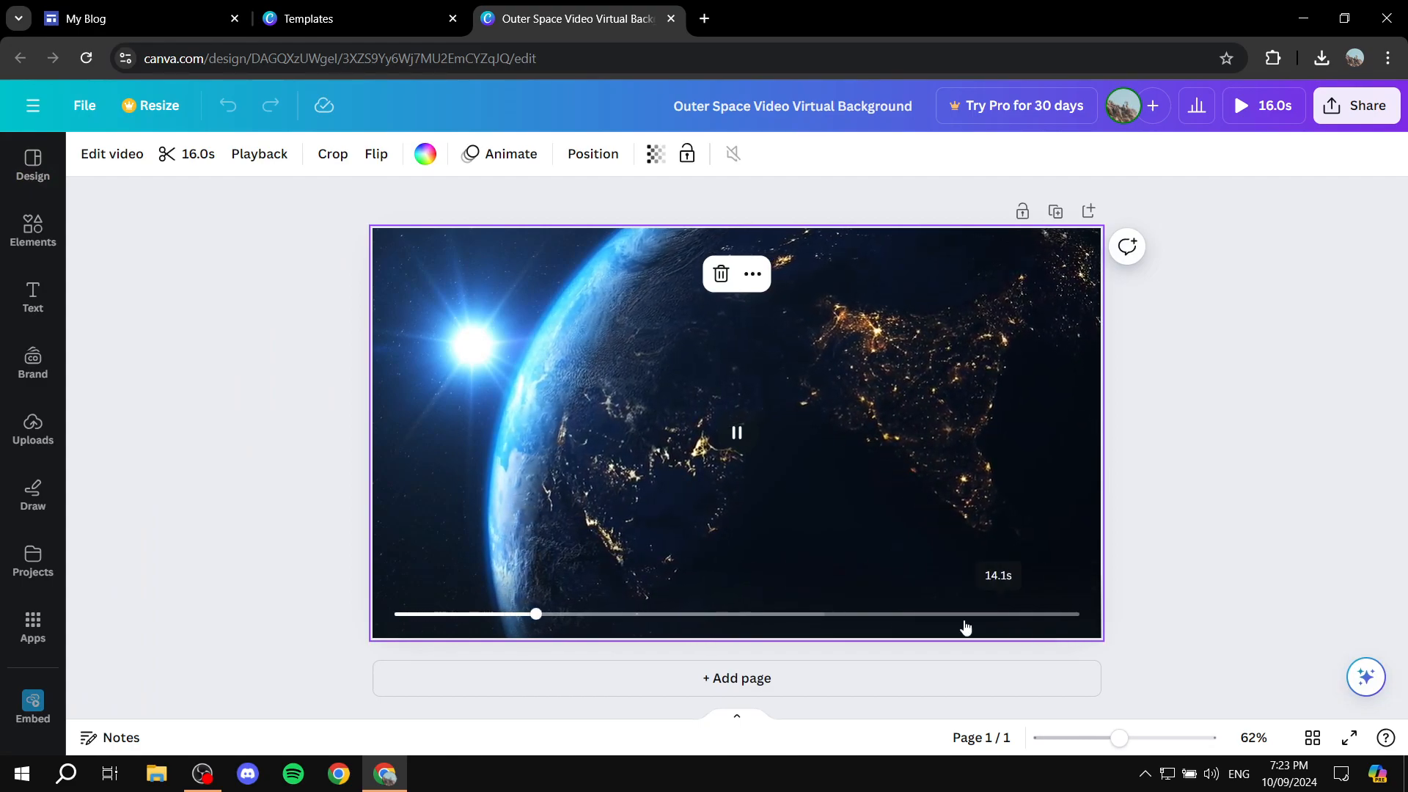
pyautogui.click(736, 432)
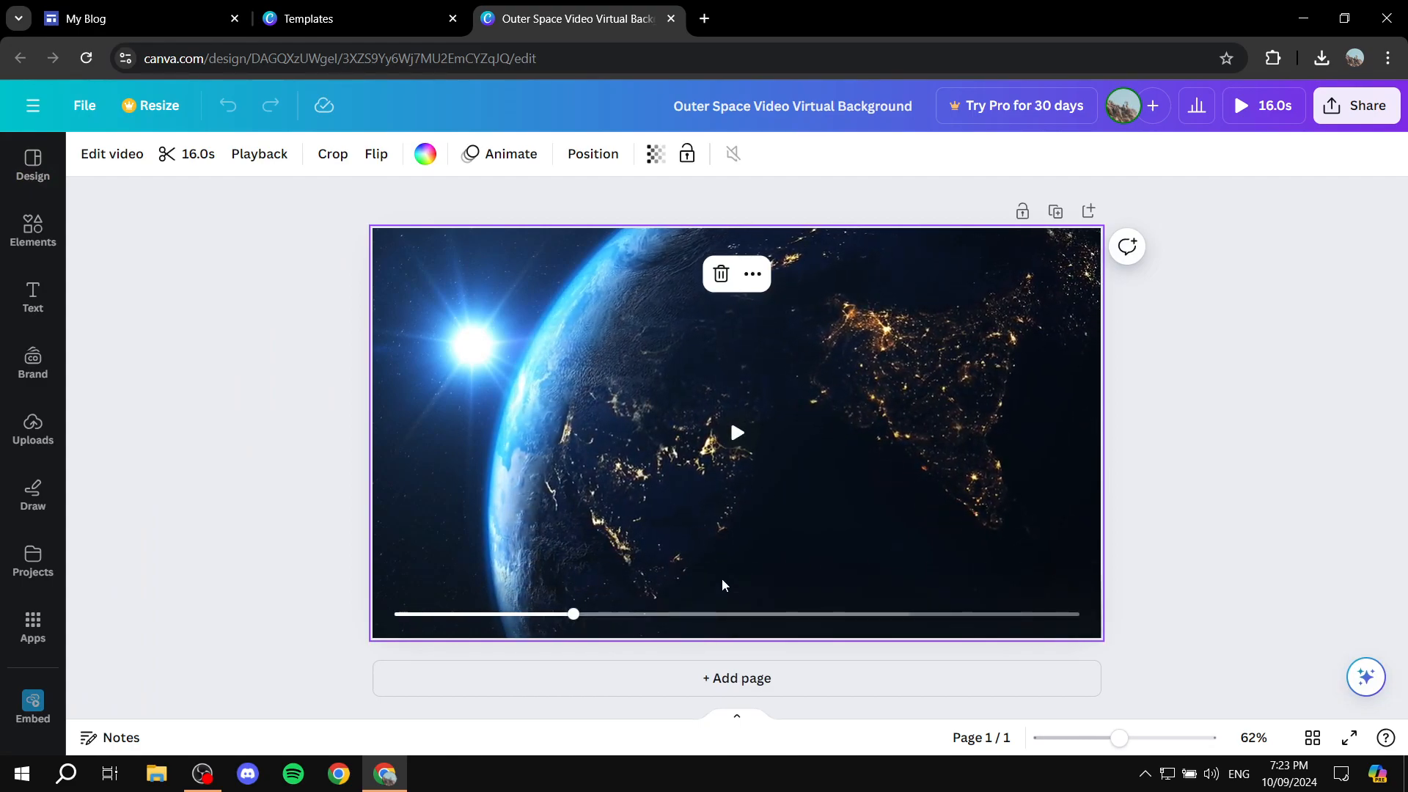
pyautogui.moveTo(758, 447)
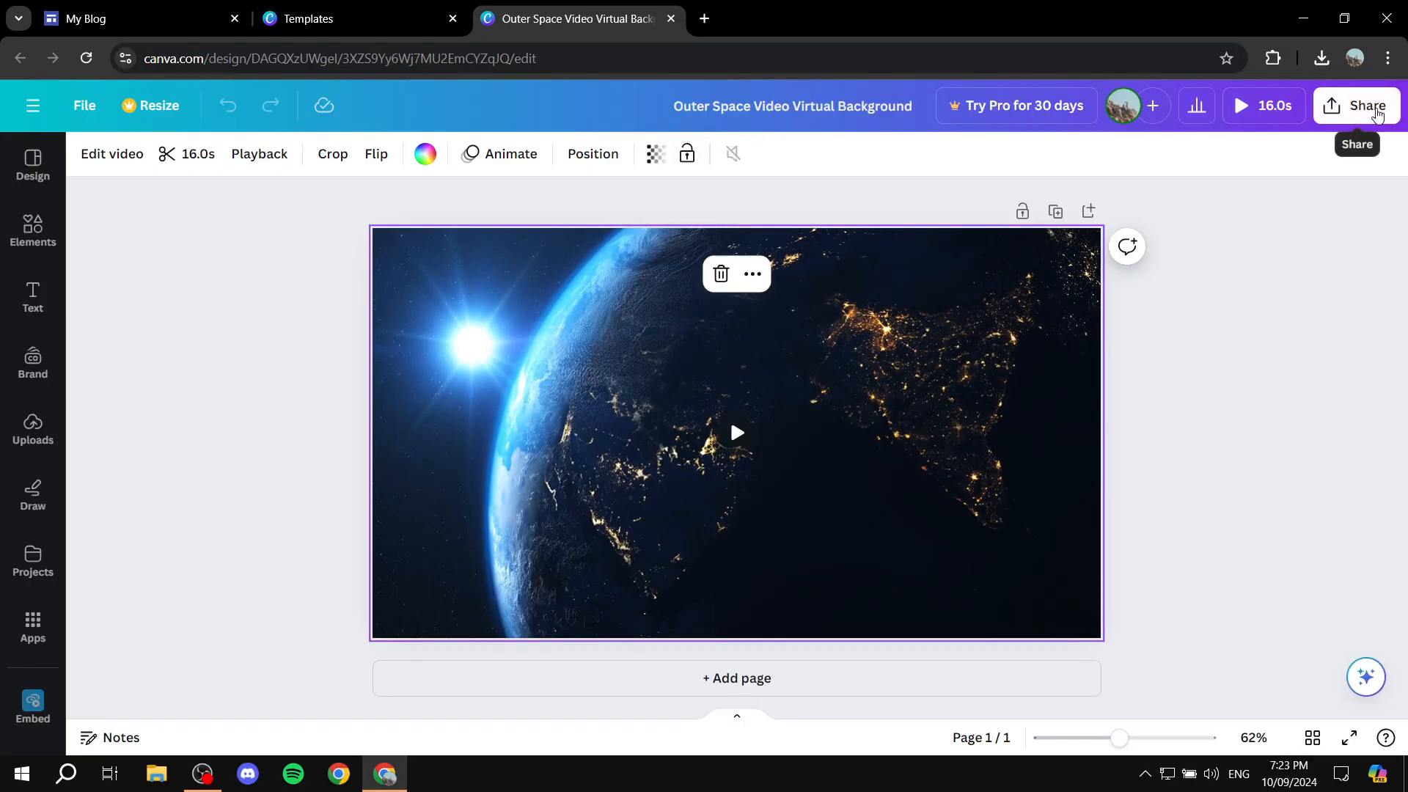
pyautogui.moveTo(754, 388)
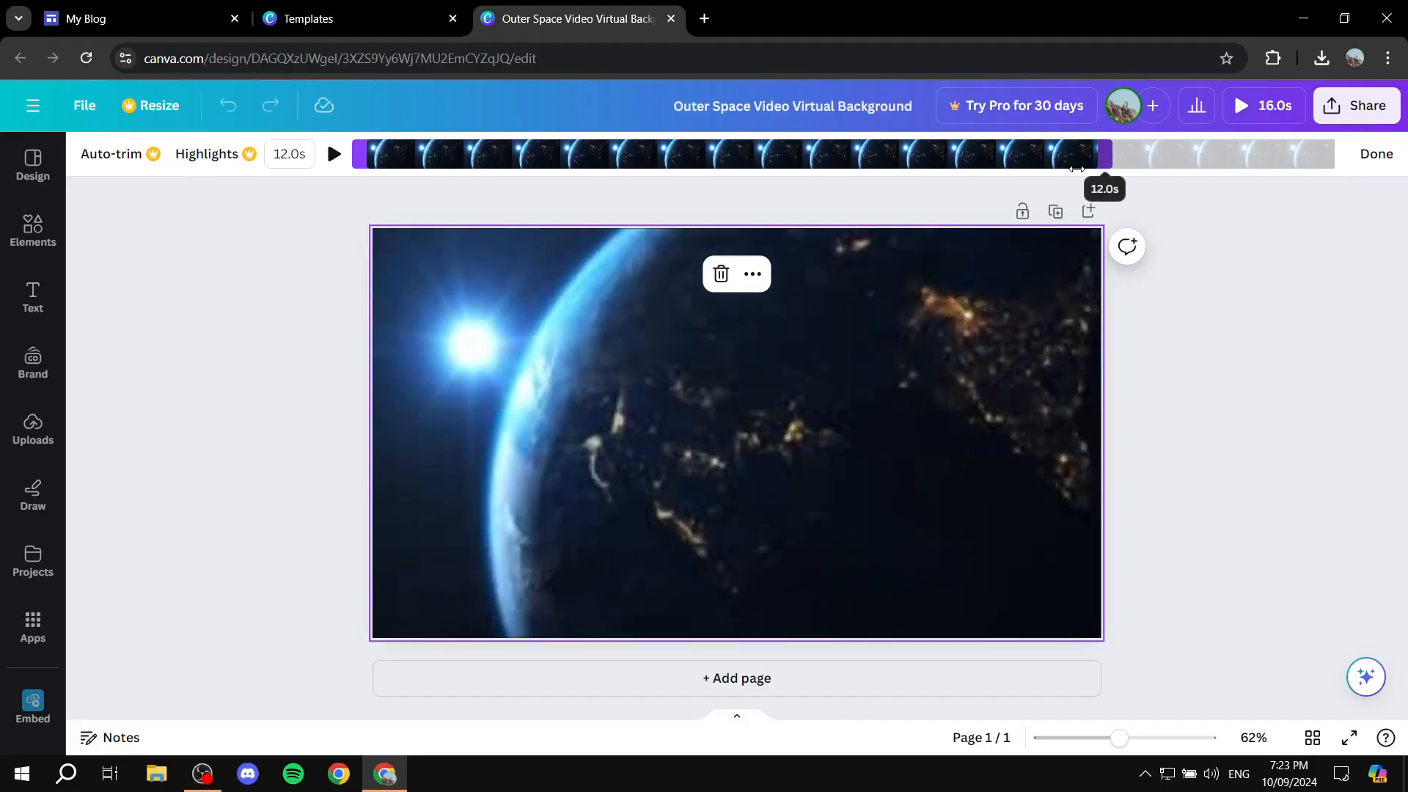
pyautogui.click(334, 154)
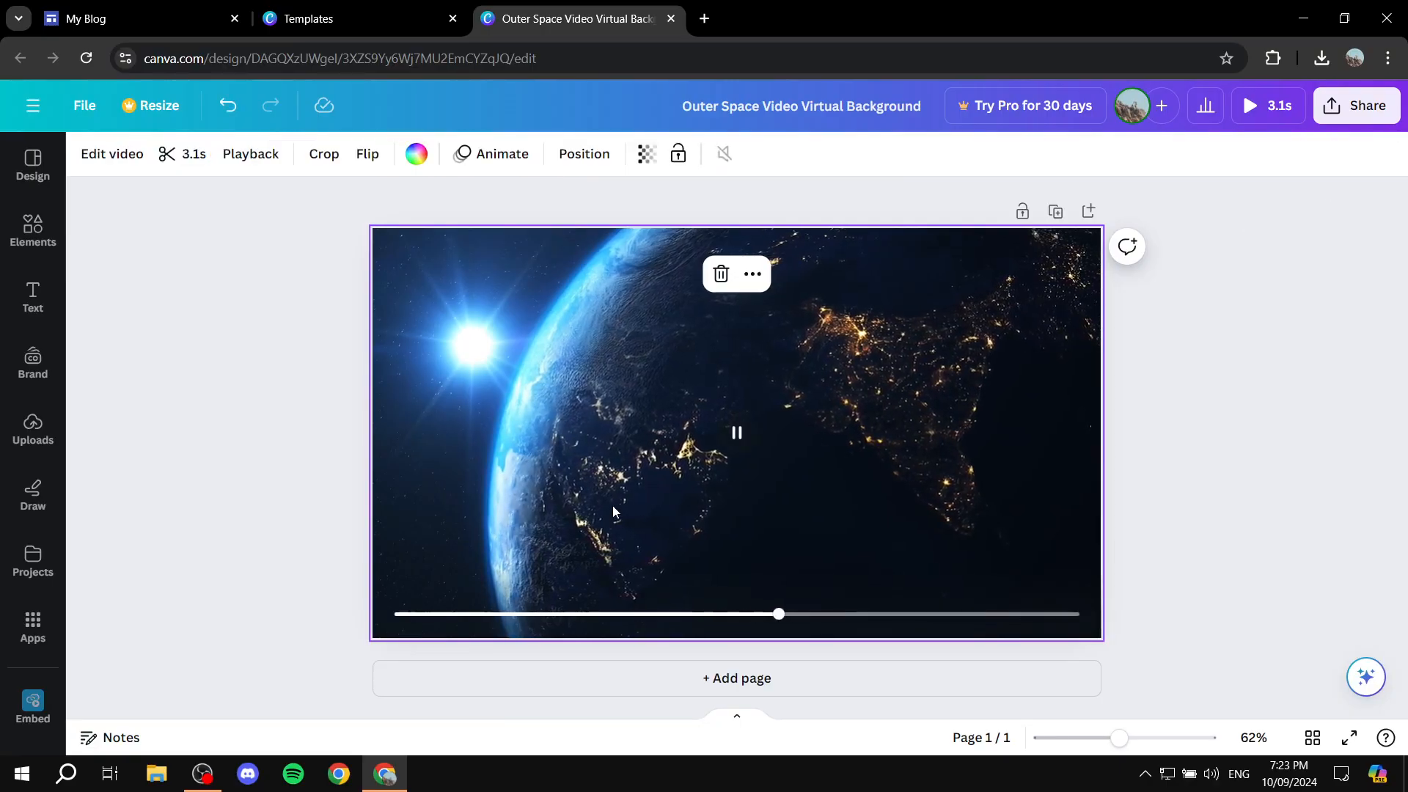
pyautogui.click(737, 433)
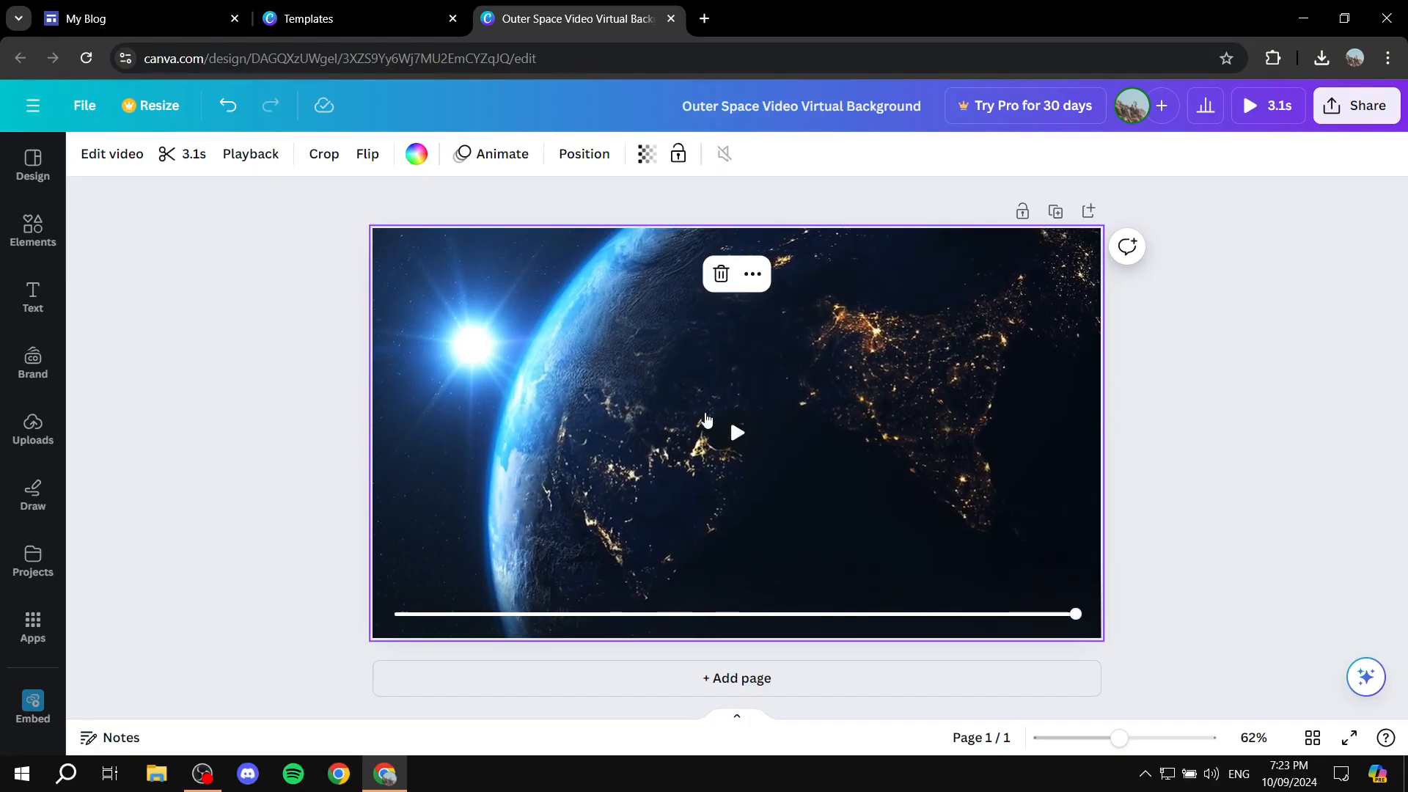
pyautogui.moveTo(1362, 116)
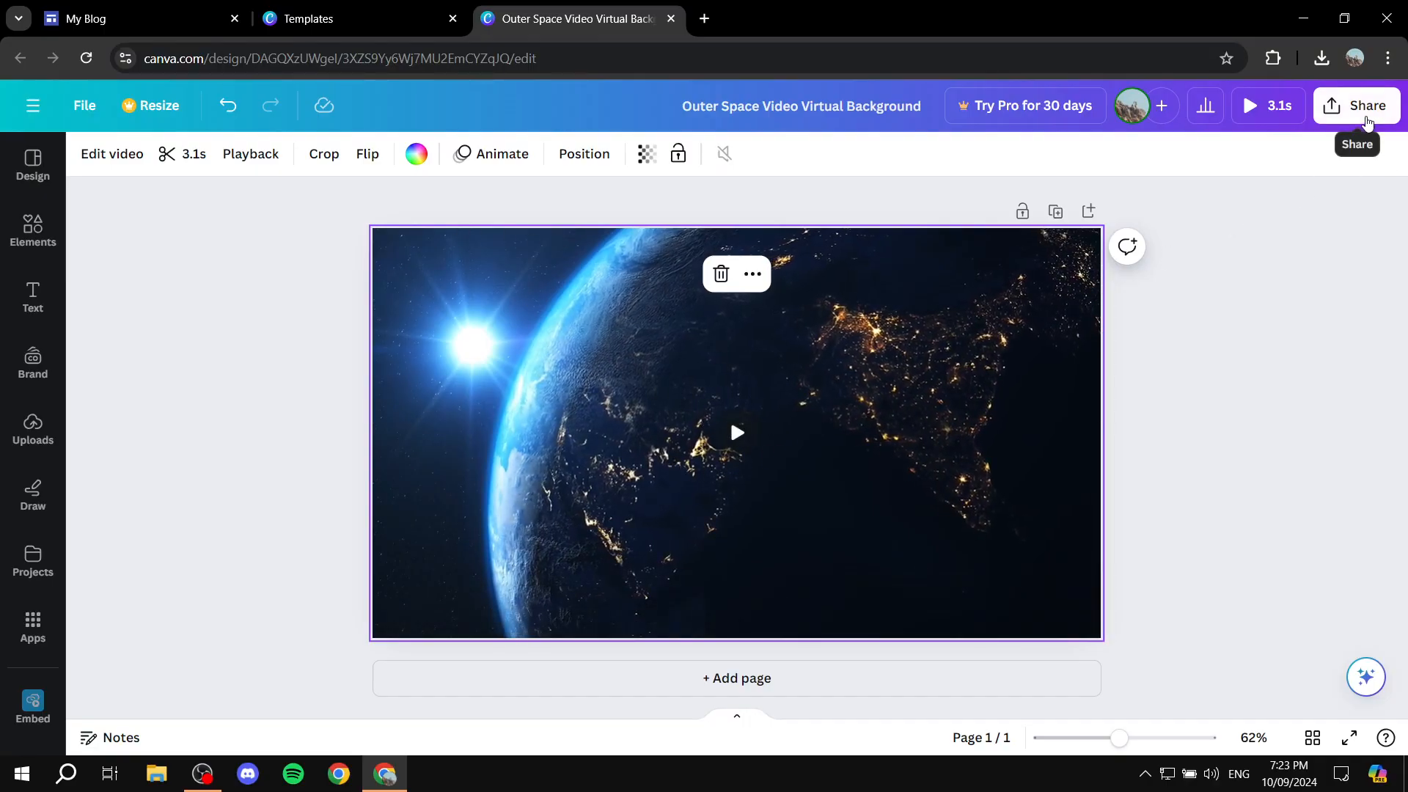
# Download the trimmed design with file type changed from MP4 Video to GIF
pyautogui.click(1356, 106)
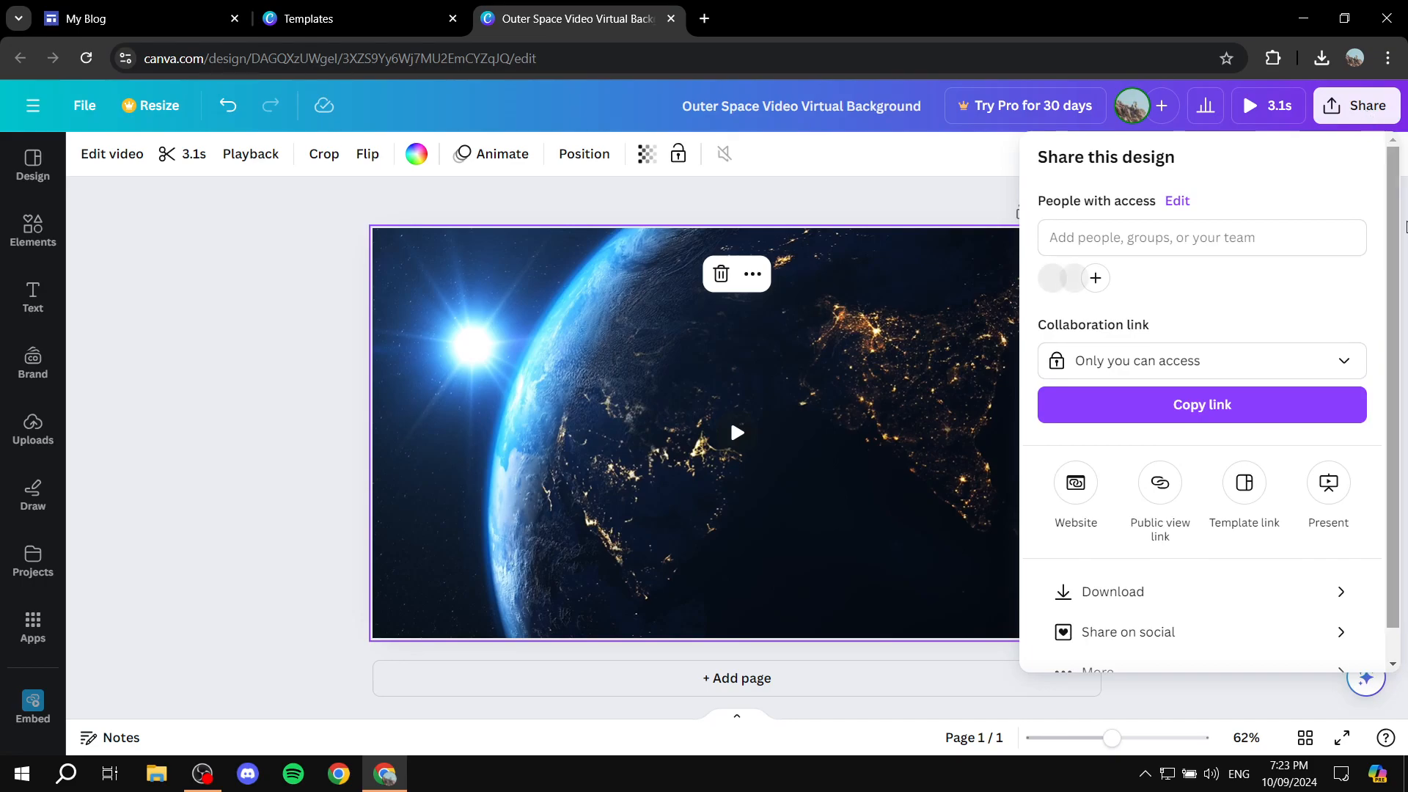
pyautogui.click(1112, 592)
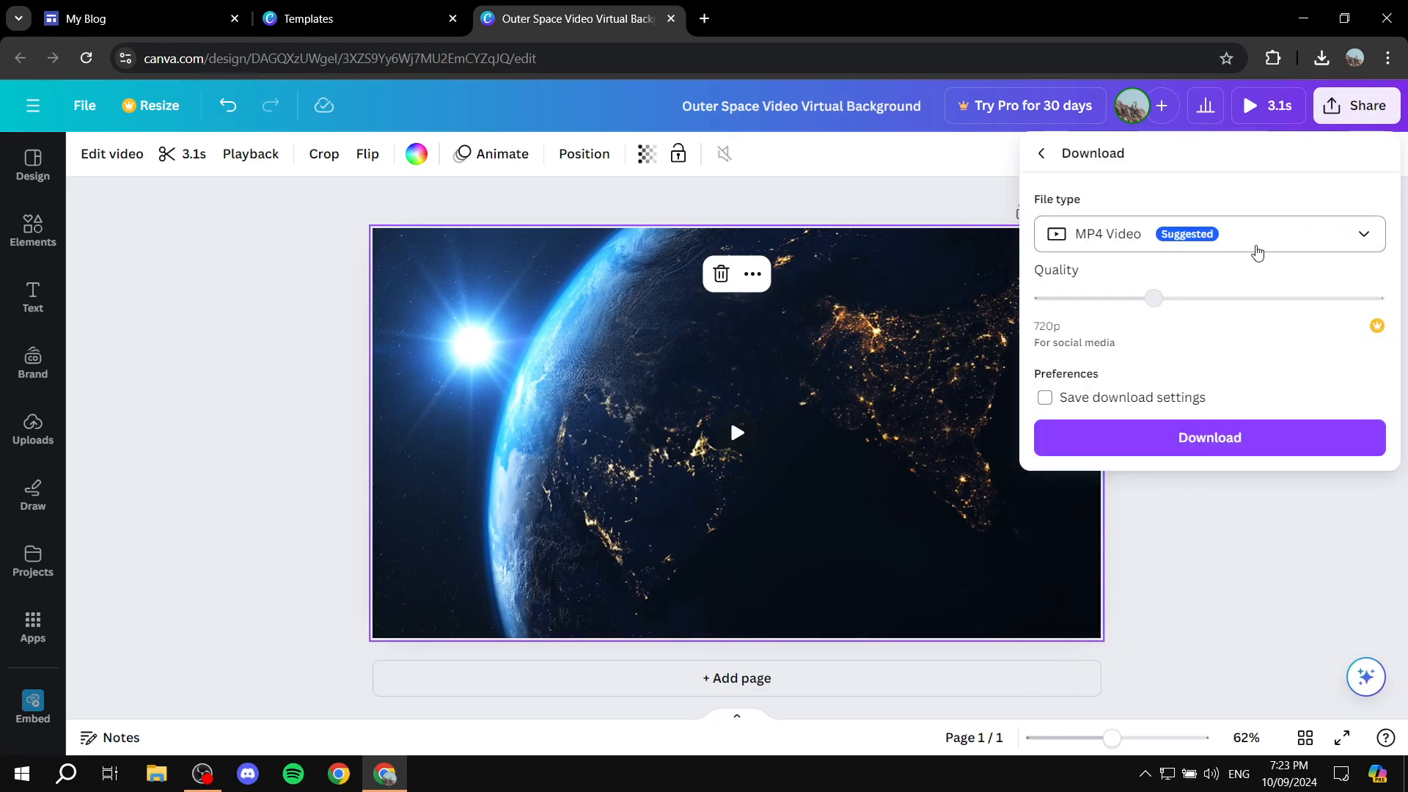
pyautogui.click(1209, 234)
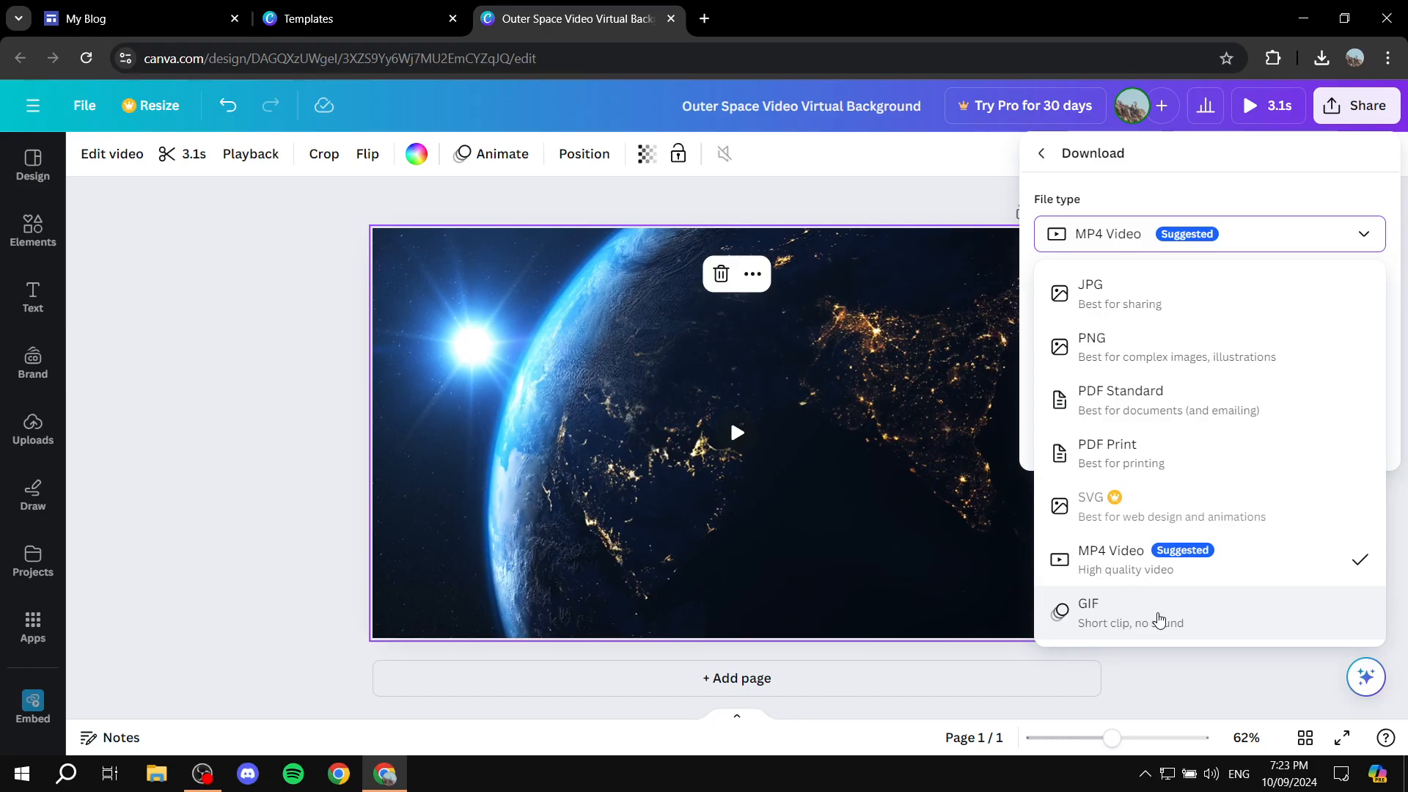
pyautogui.click(1117, 612)
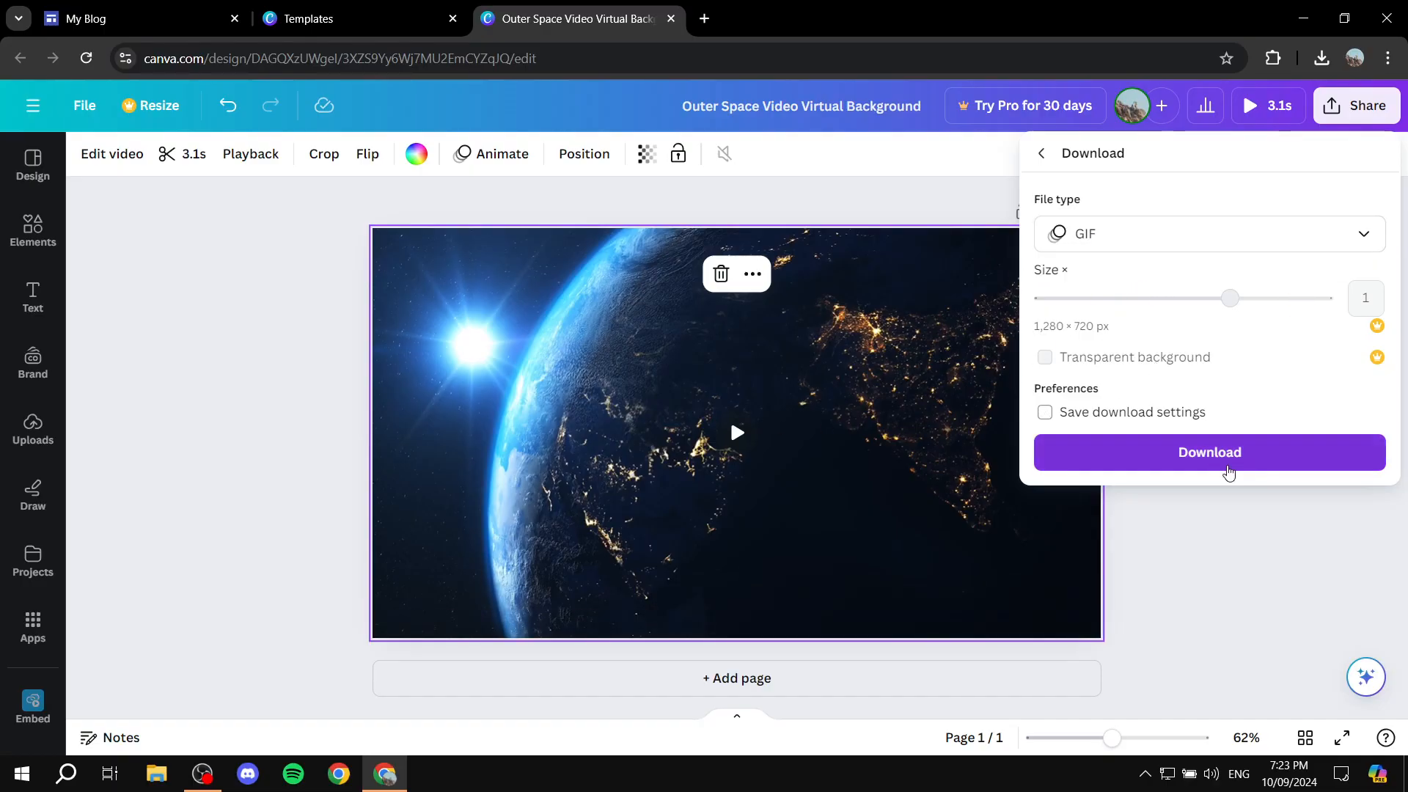
pyautogui.click(1209, 452)
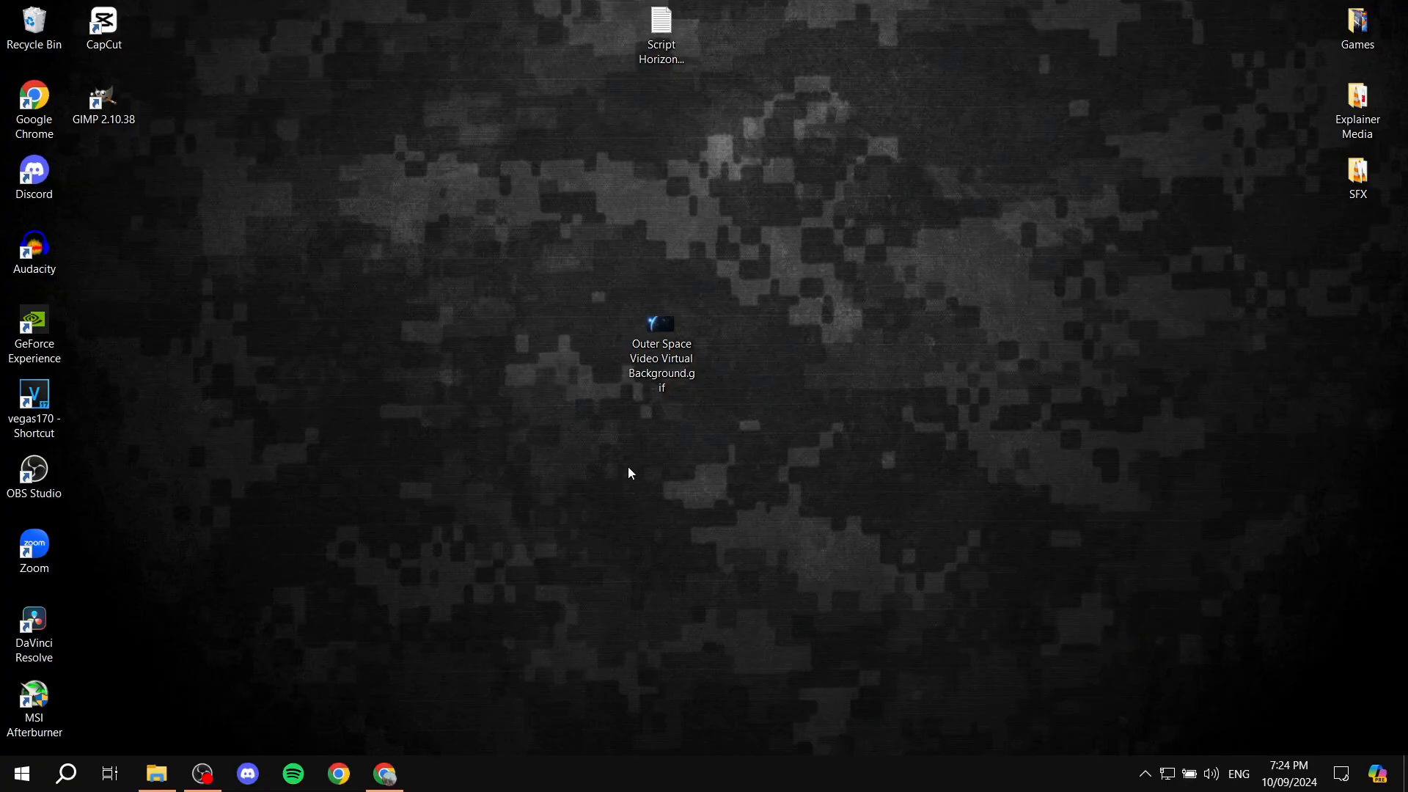
# Bring Chrome back up and close the Canva templates tab
pyautogui.doubleClick(660, 322)
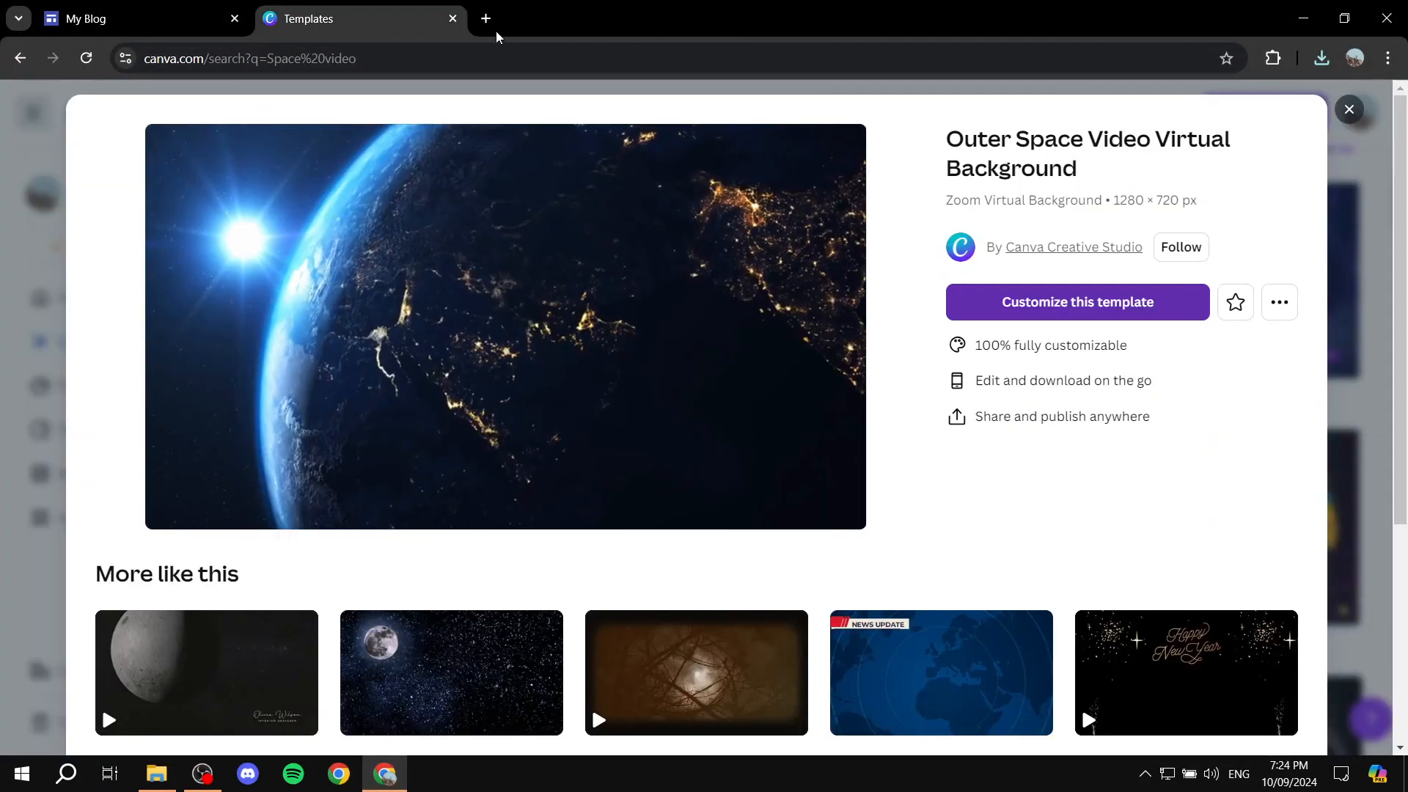
pyautogui.click(110, 18)
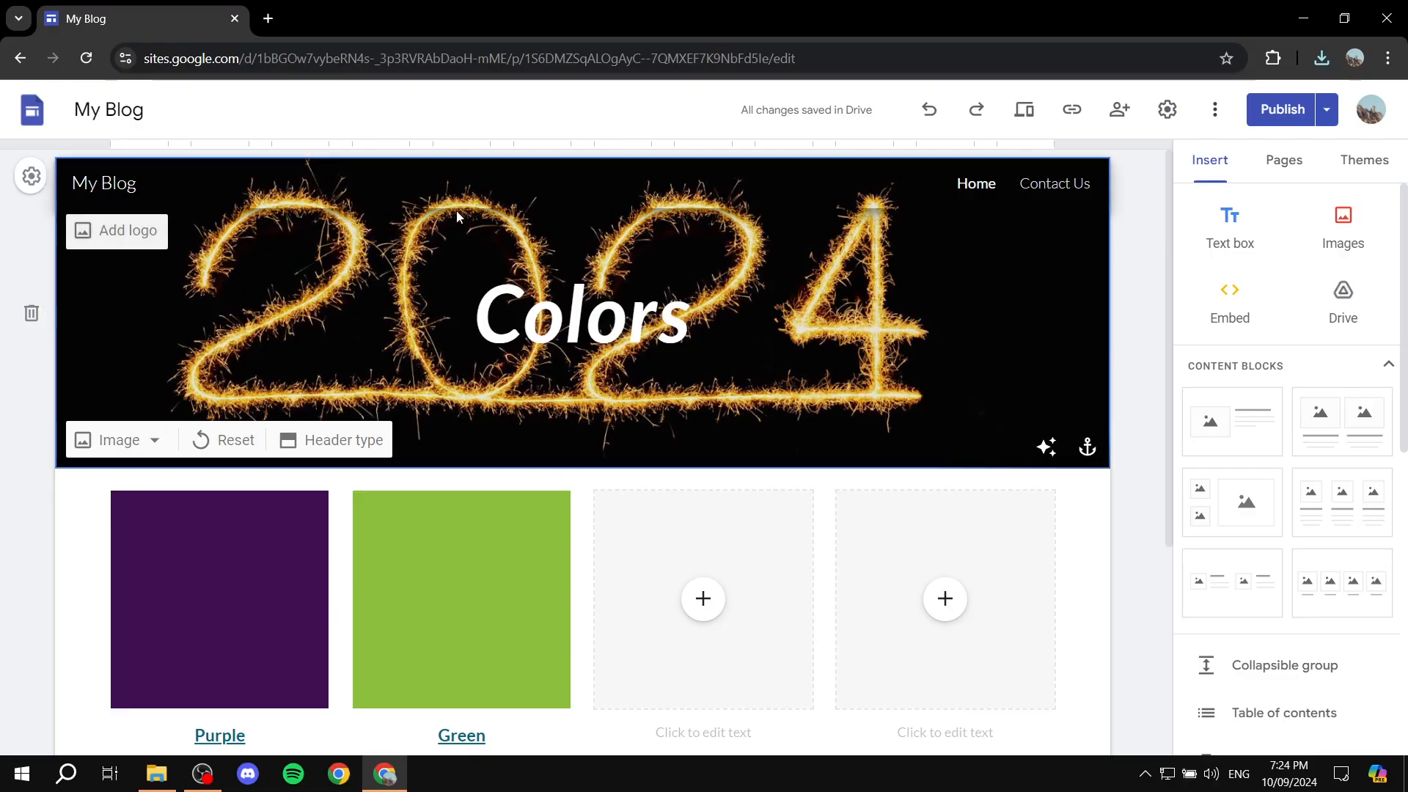
# Replace the sparklers header image with the uploaded Outer Space Video Virtual Background.gif
pyautogui.click(119, 441)
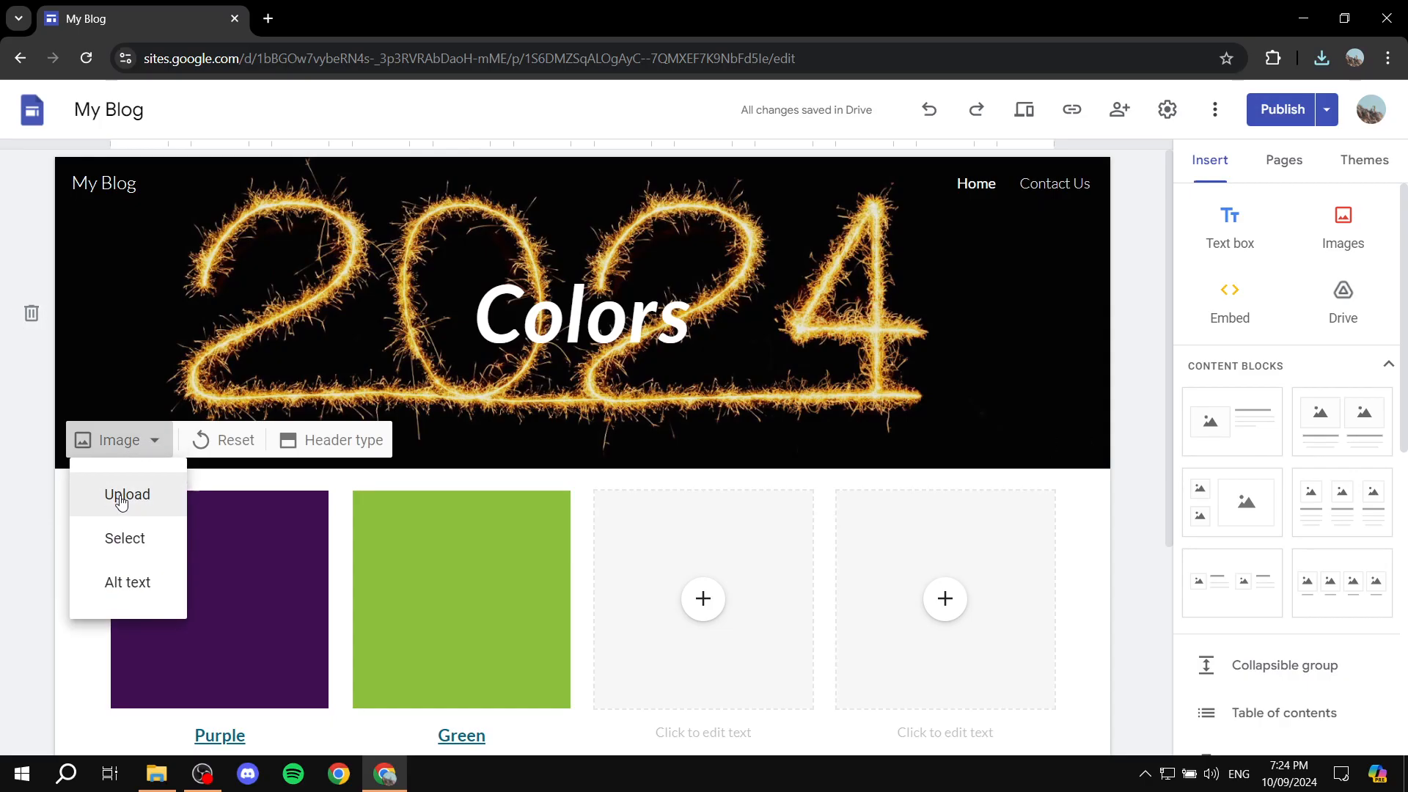
pyautogui.click(127, 494)
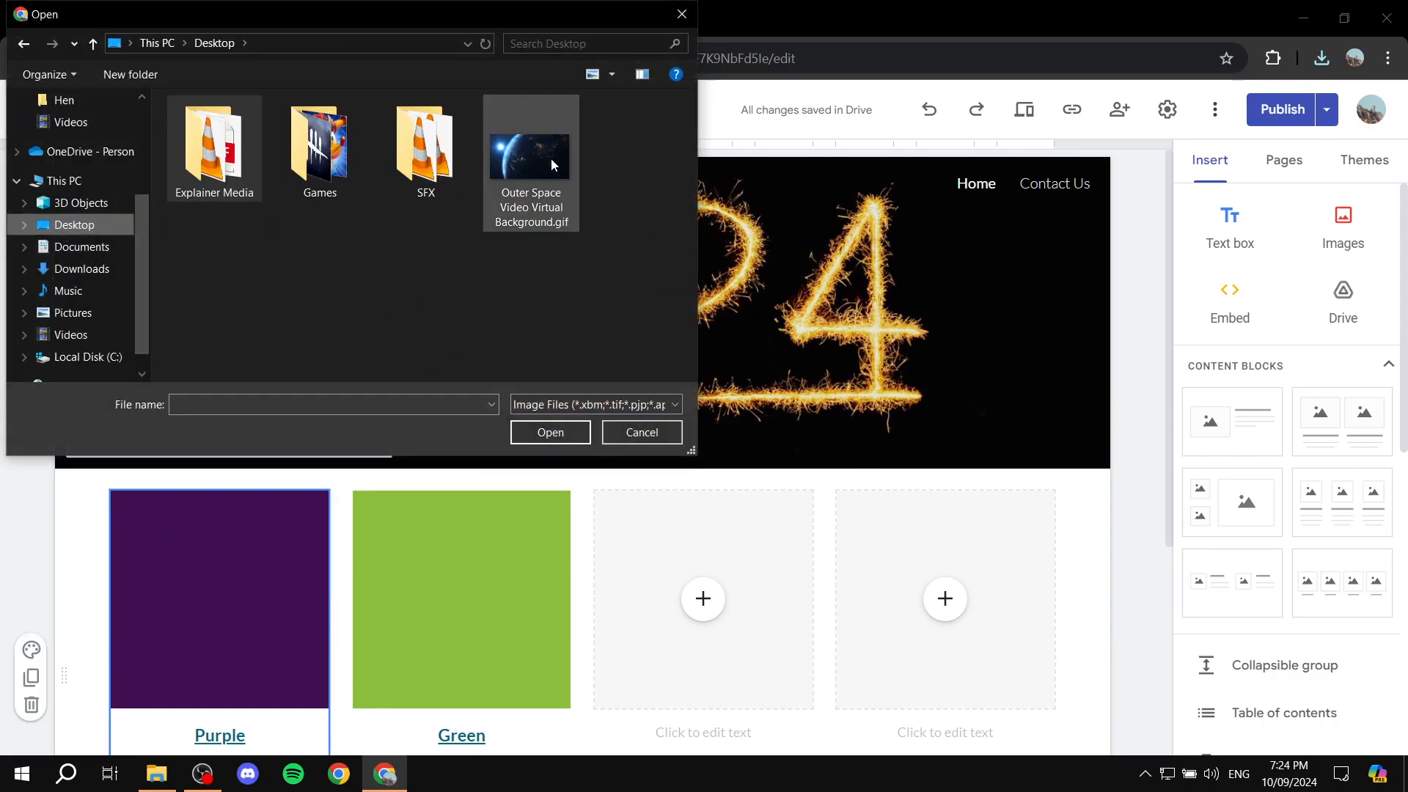
pyautogui.click(641, 432)
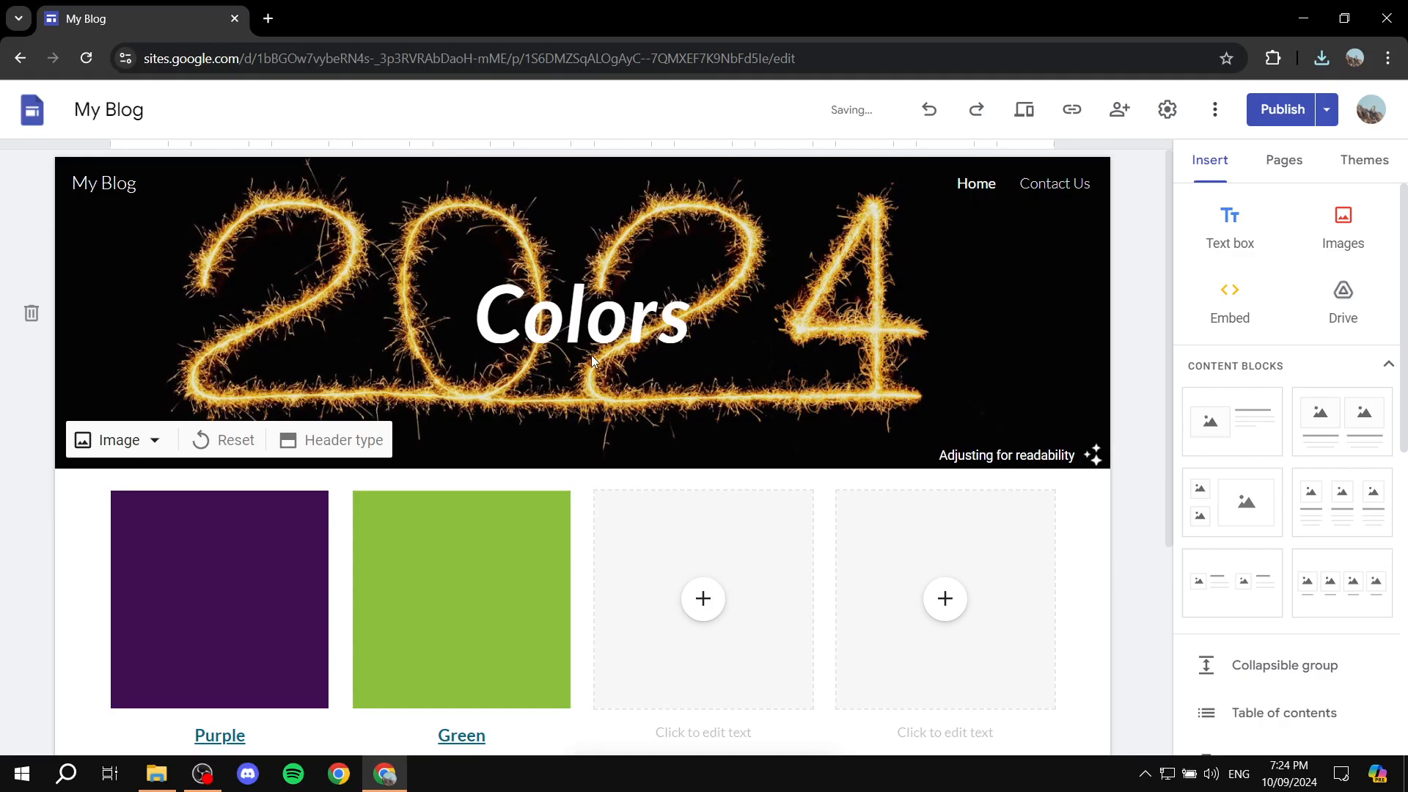
pyautogui.moveTo(531, 368)
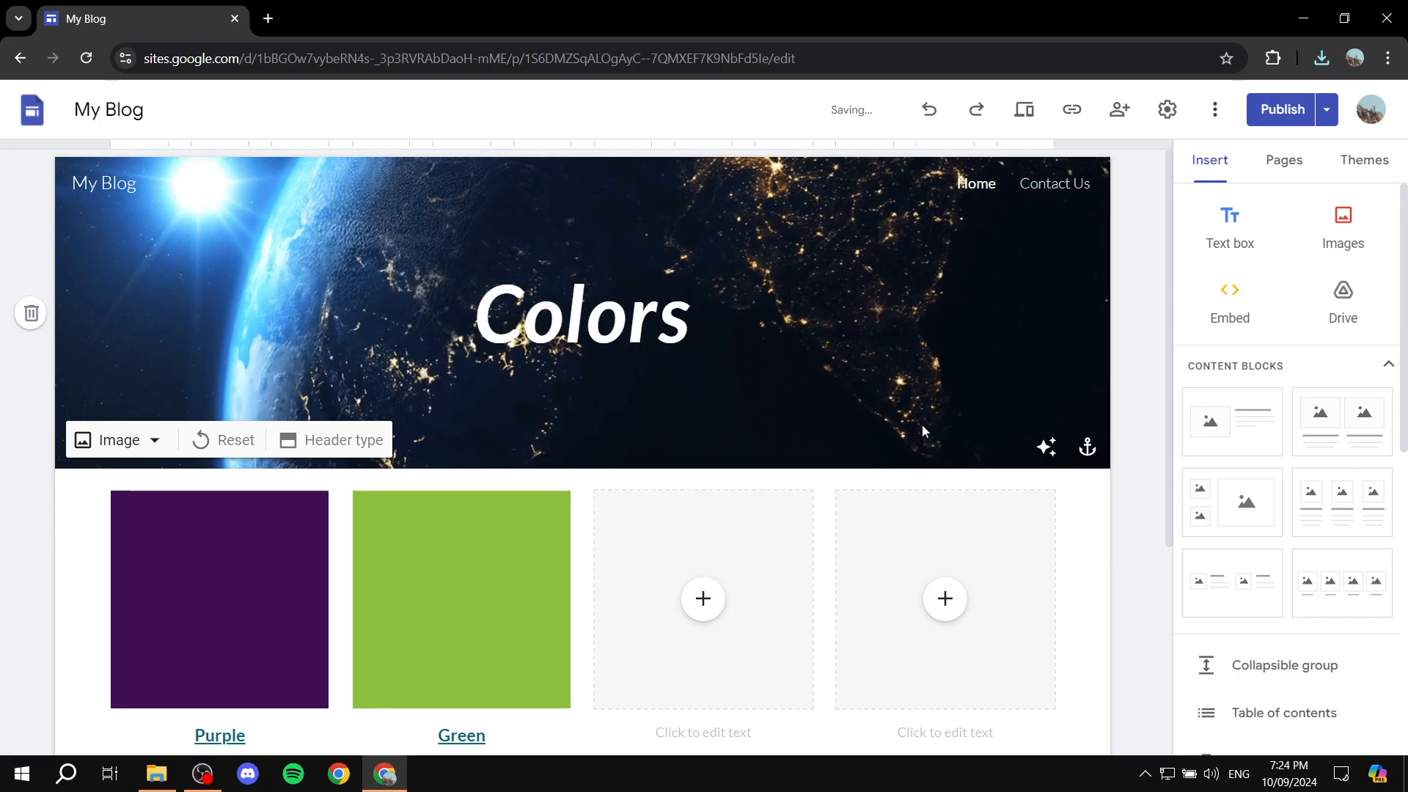
pyautogui.moveTo(1047, 449)
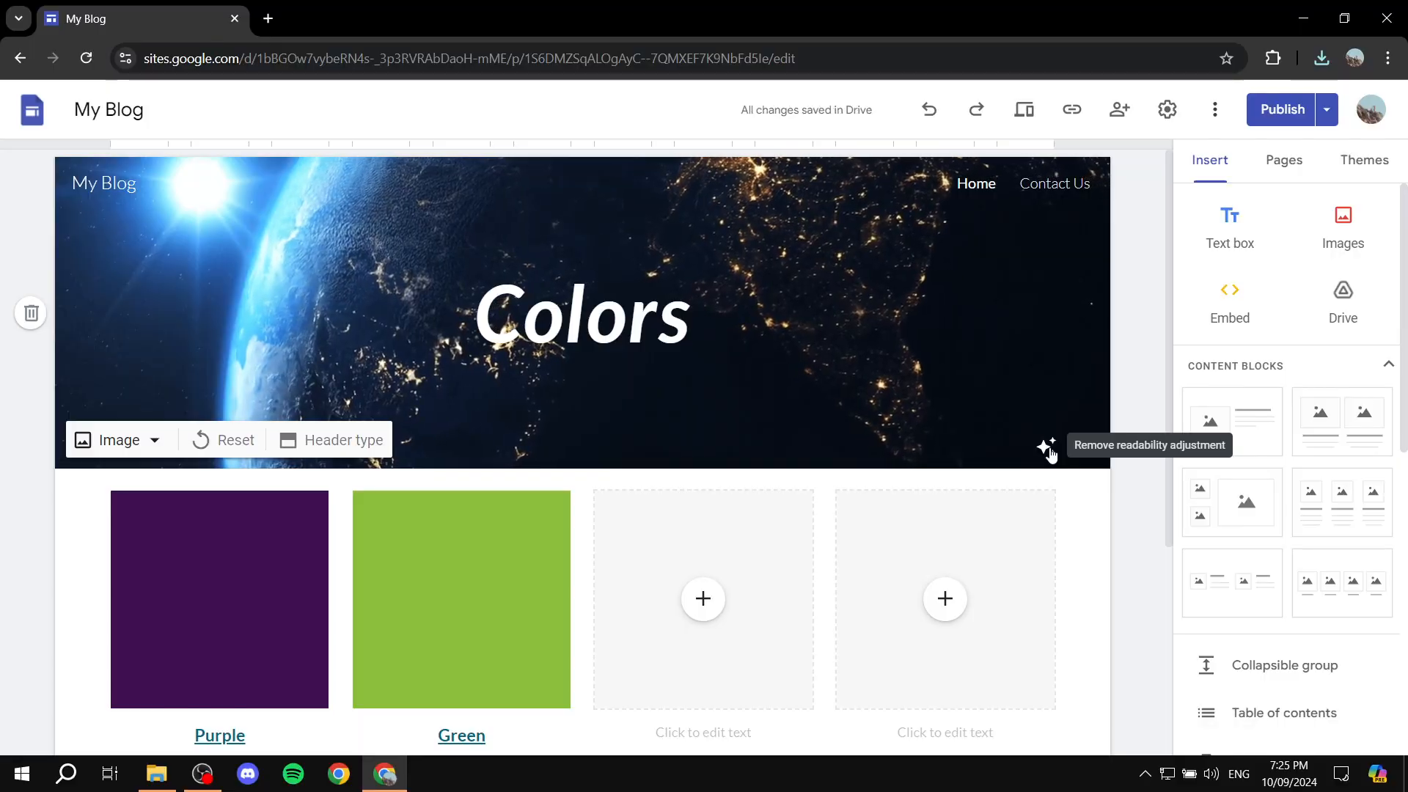
pyautogui.click(1048, 448)
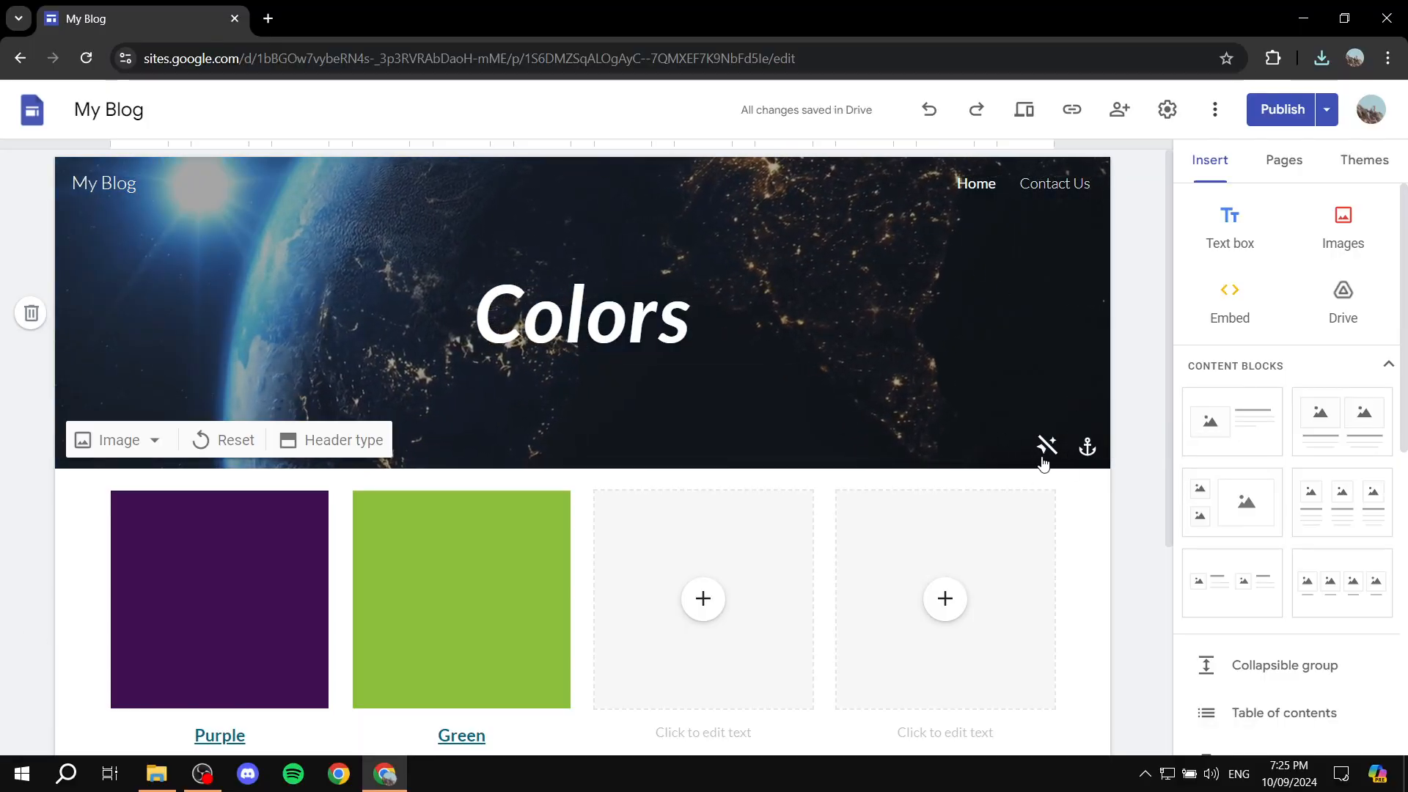
pyautogui.moveTo(1047, 446)
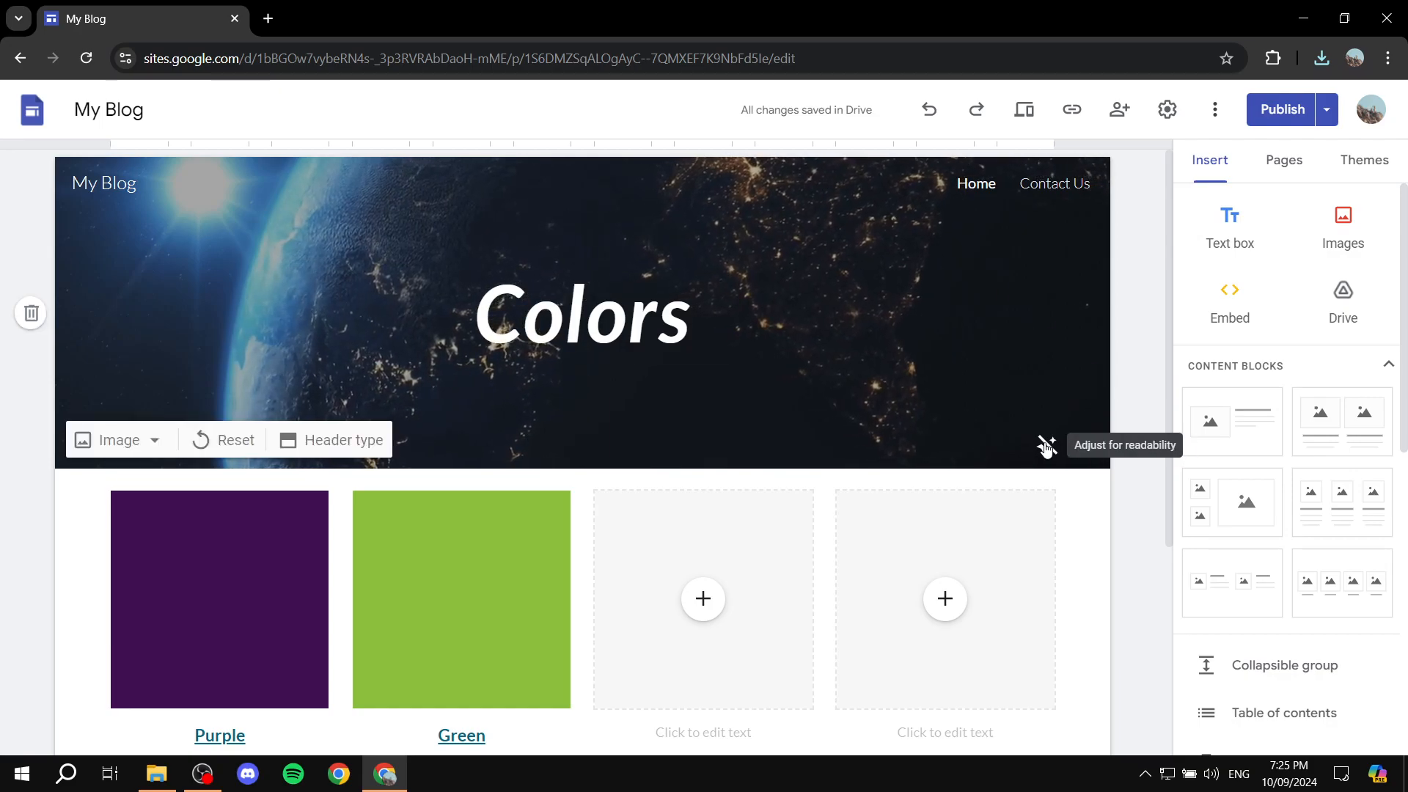
pyautogui.click(945, 599)
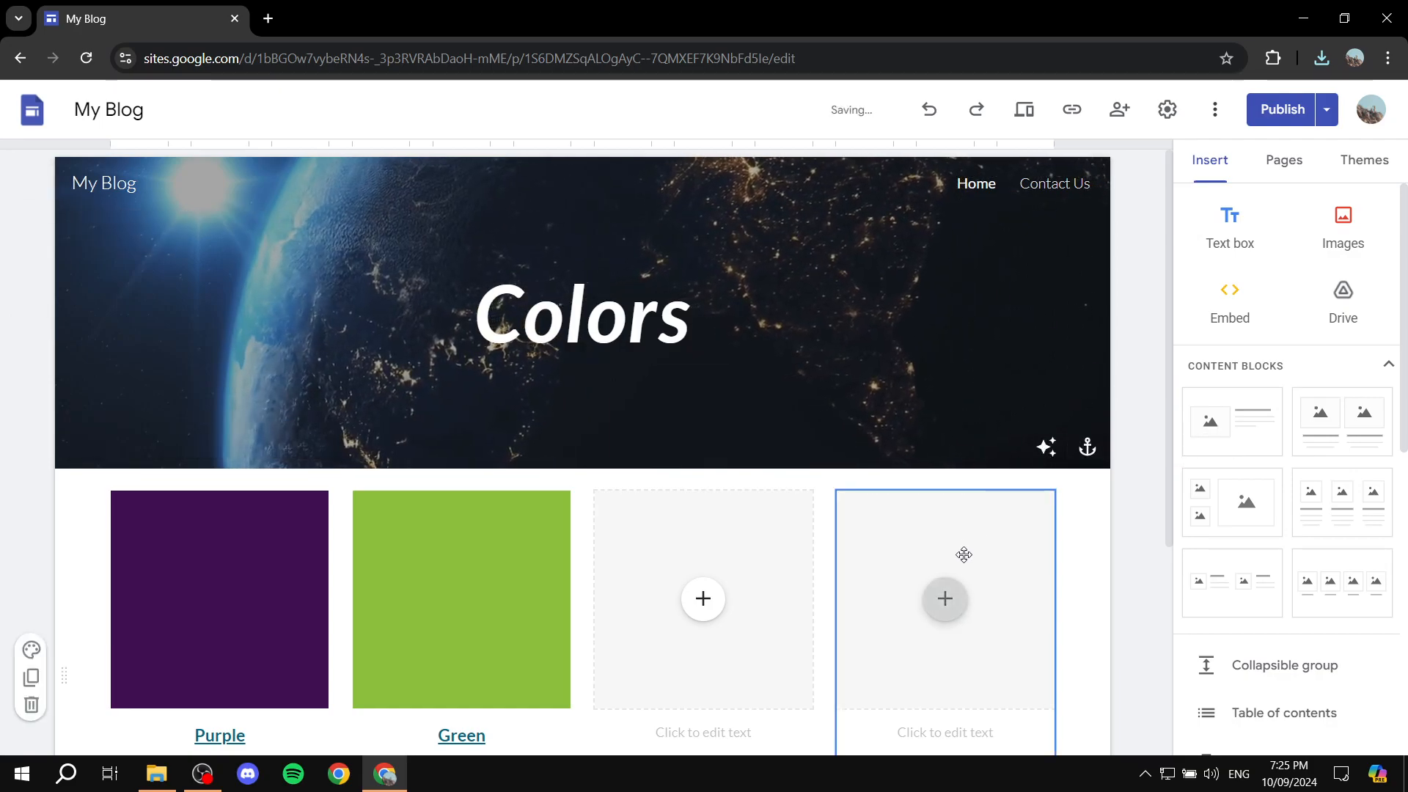
pyautogui.click(586, 318)
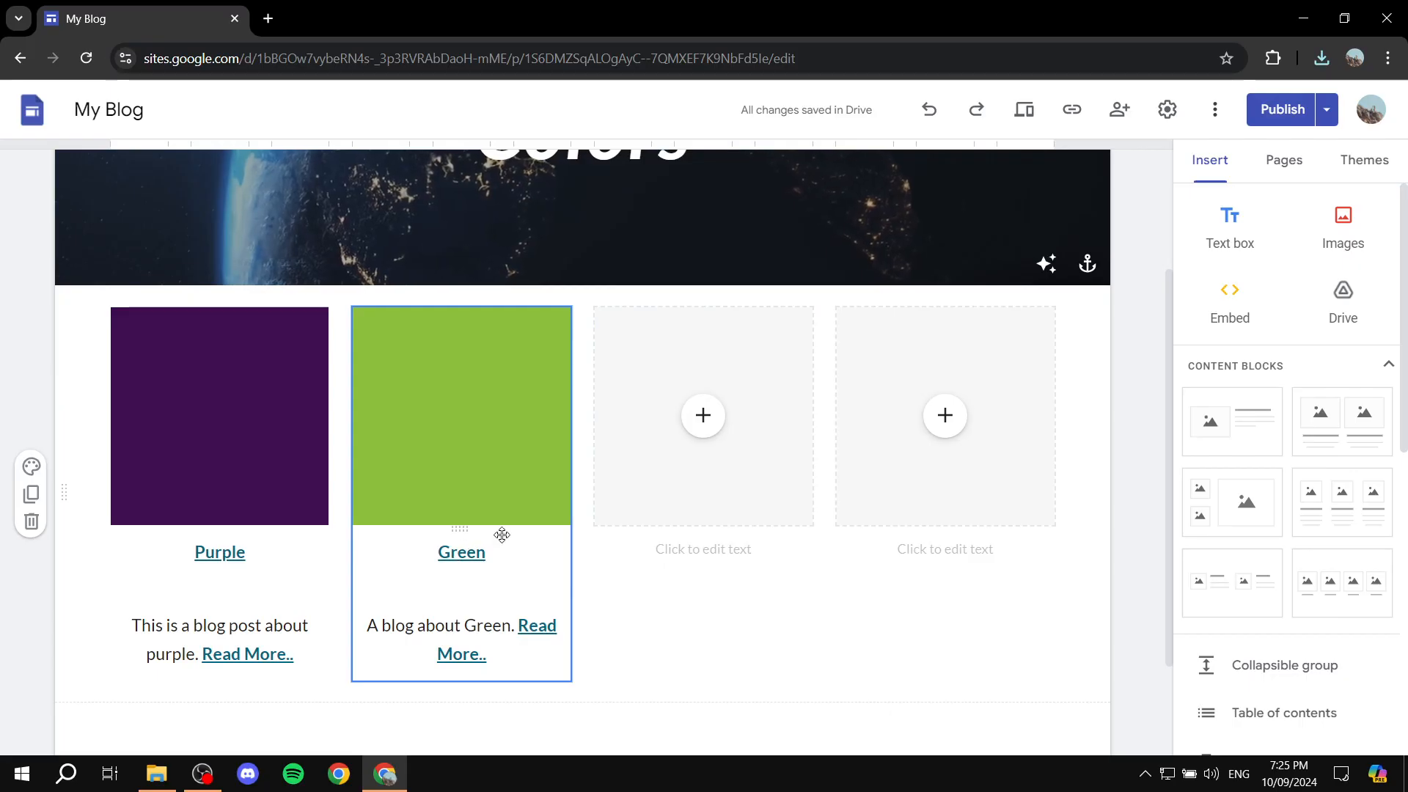
# Go to the Contact Us page and start uploading a new header image
pyautogui.click(1284, 160)
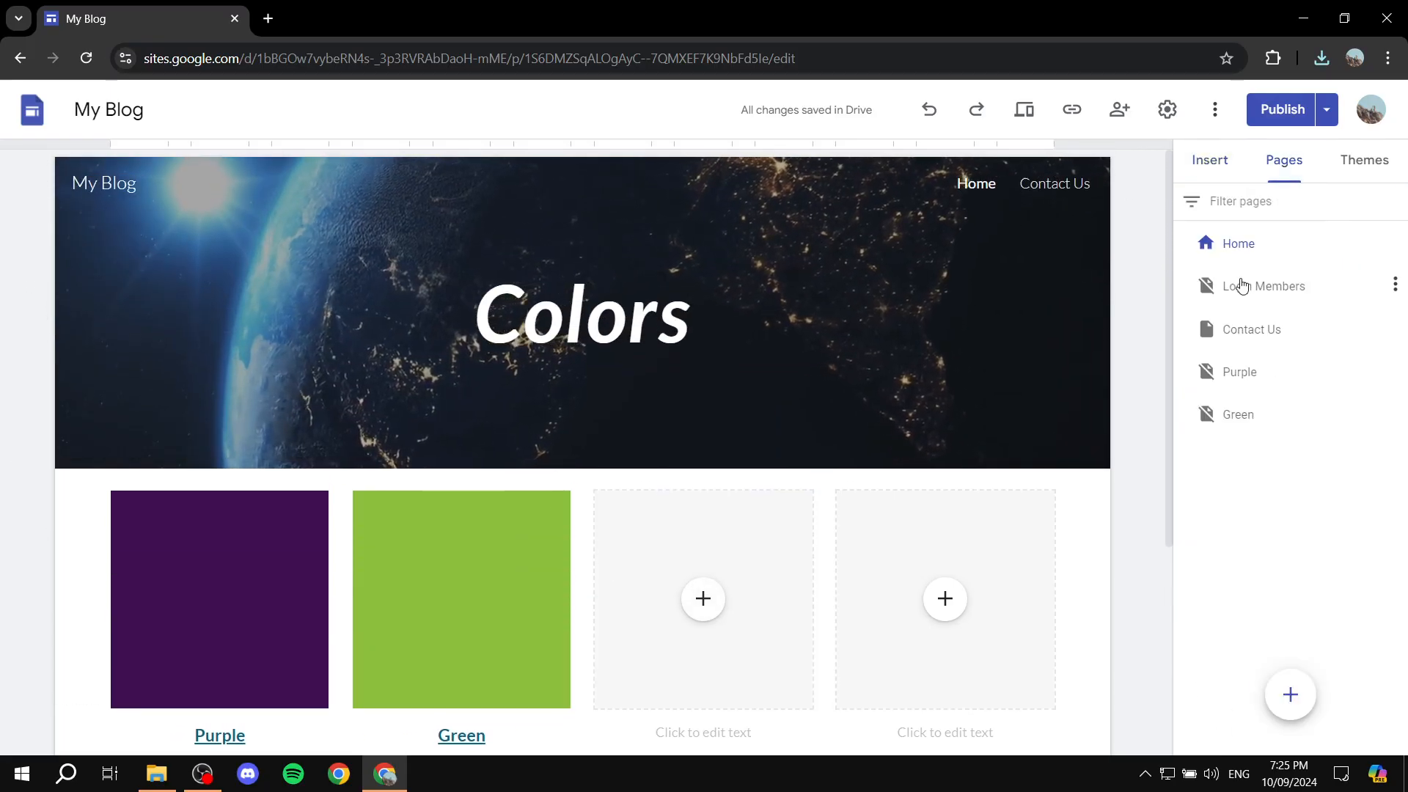
pyautogui.click(1252, 329)
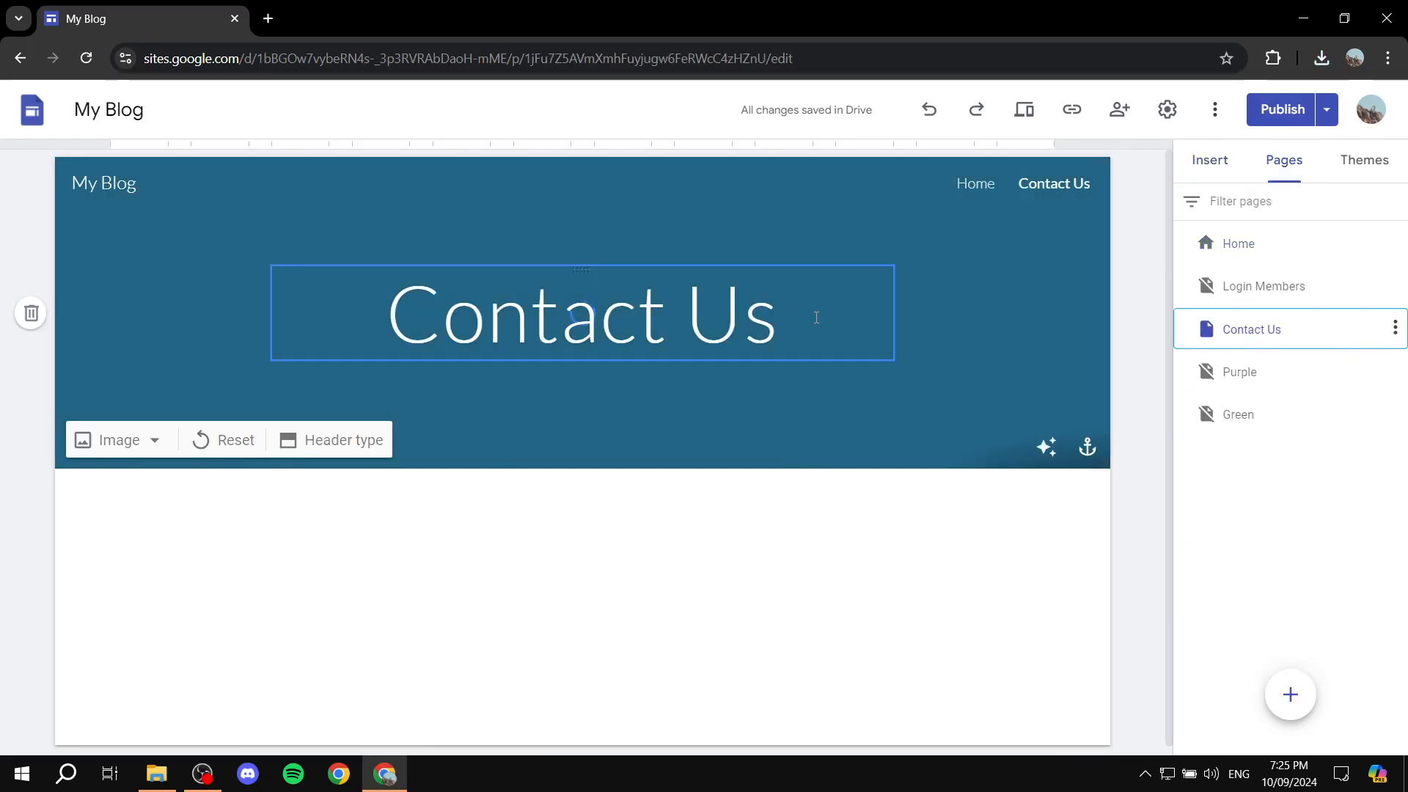
pyautogui.click(117, 440)
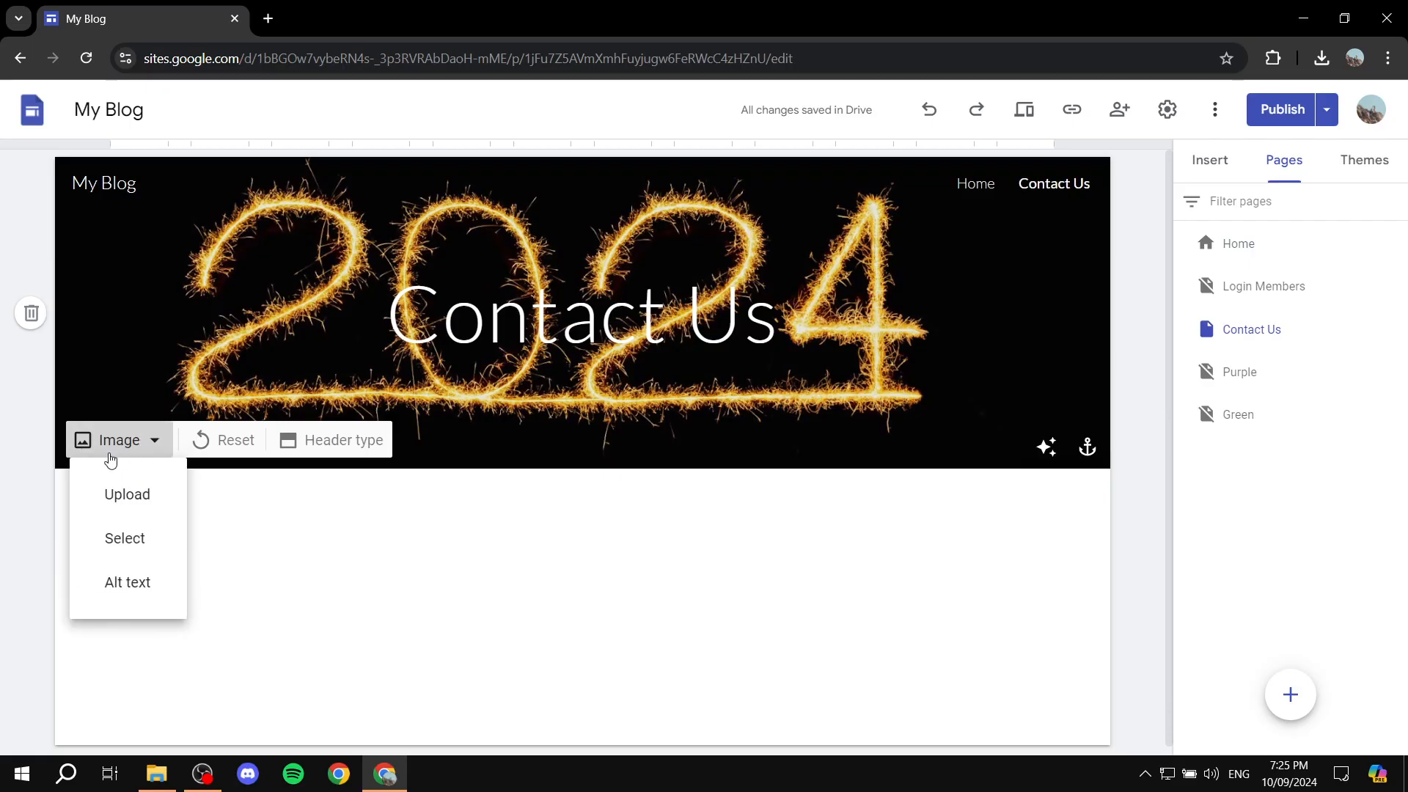
pyautogui.click(127, 494)
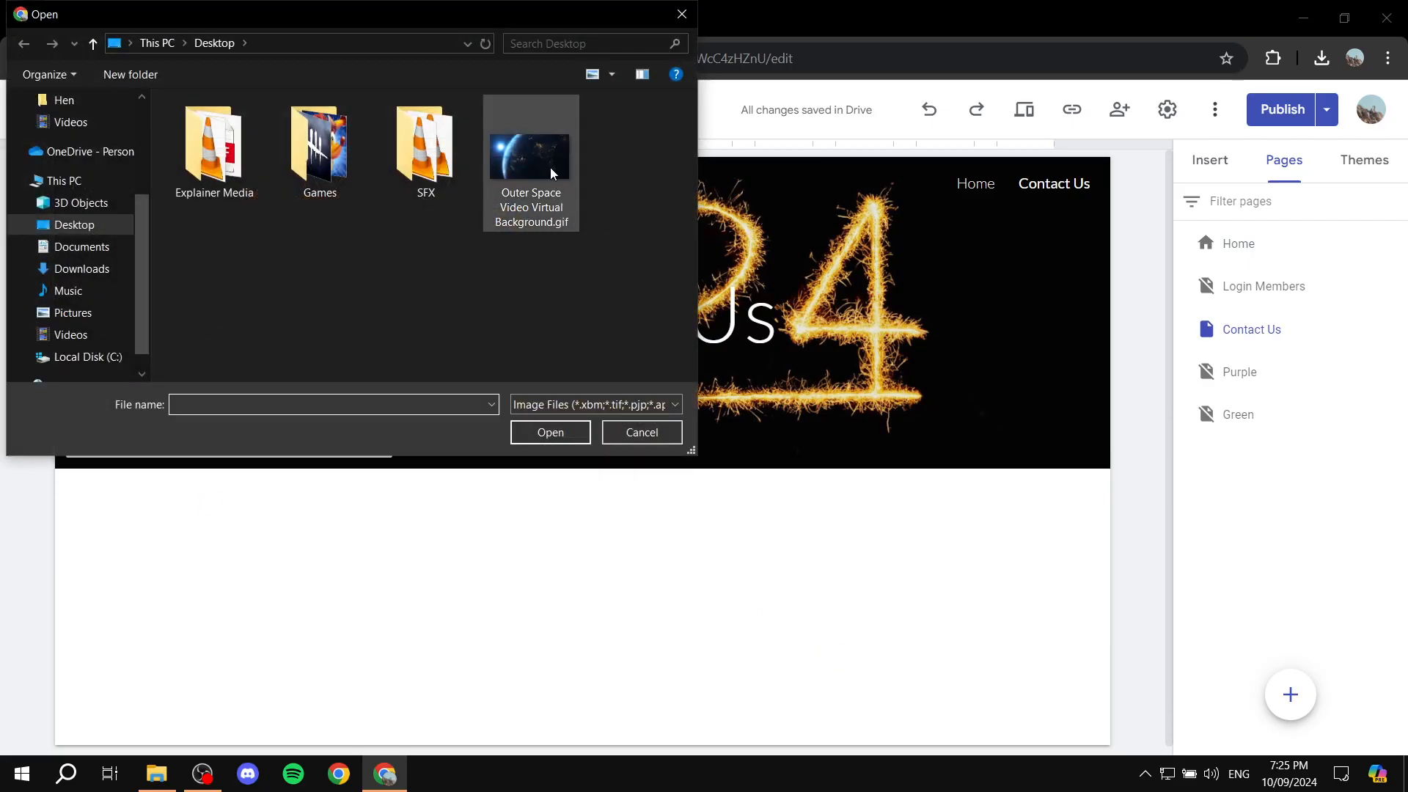